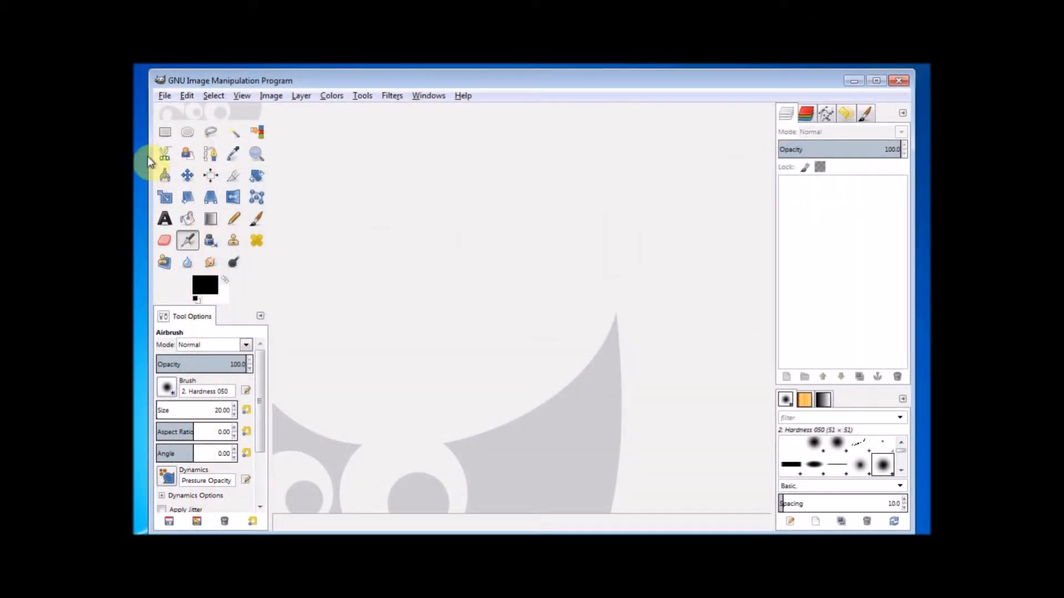
Step: Create a new blank 640×400 pixel image via File > New
click(164, 96)
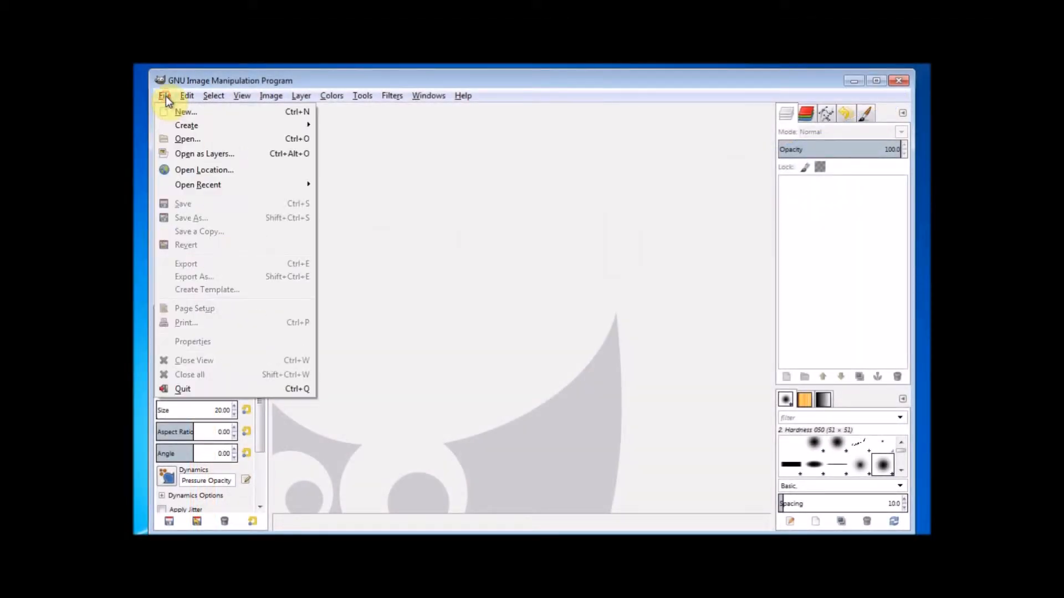
click(186, 111)
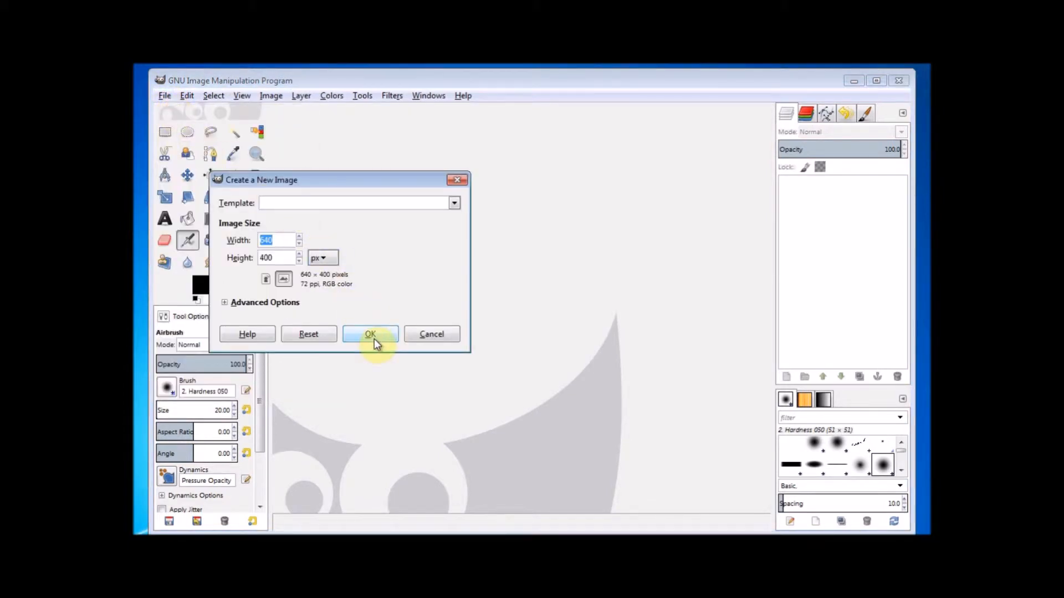
click(370, 333)
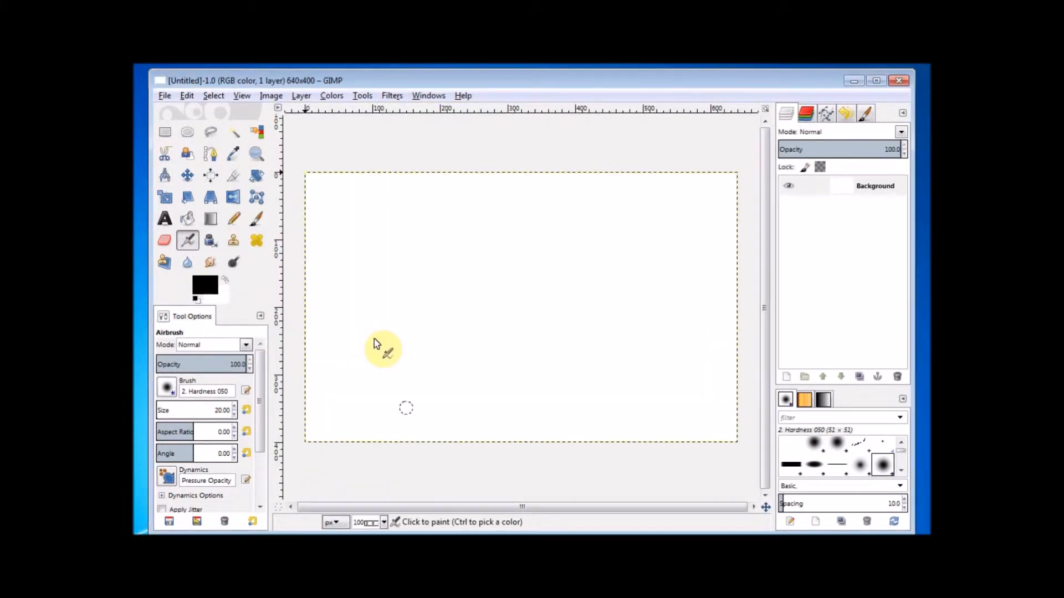
mouse_move(380, 346)
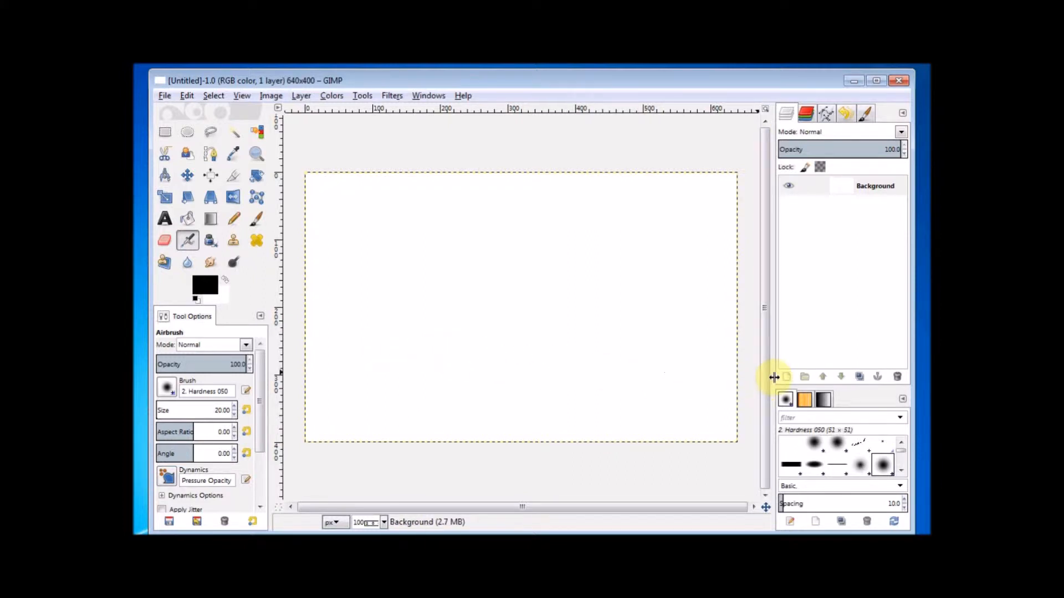
mouse_move(785, 377)
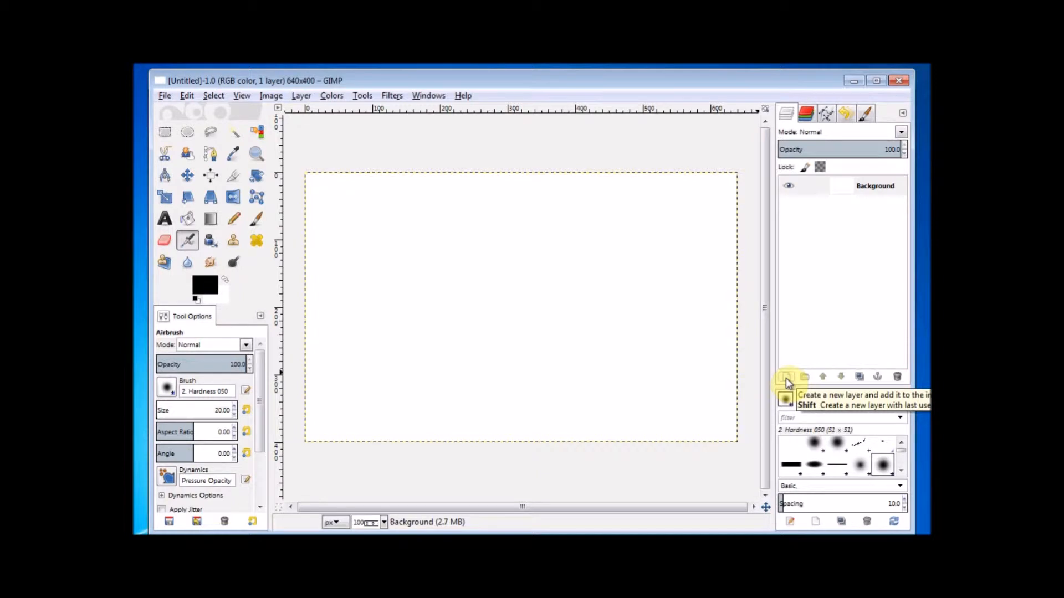
Step: Add a transparent layer named 'flag' above the white Background layer
click(785, 377)
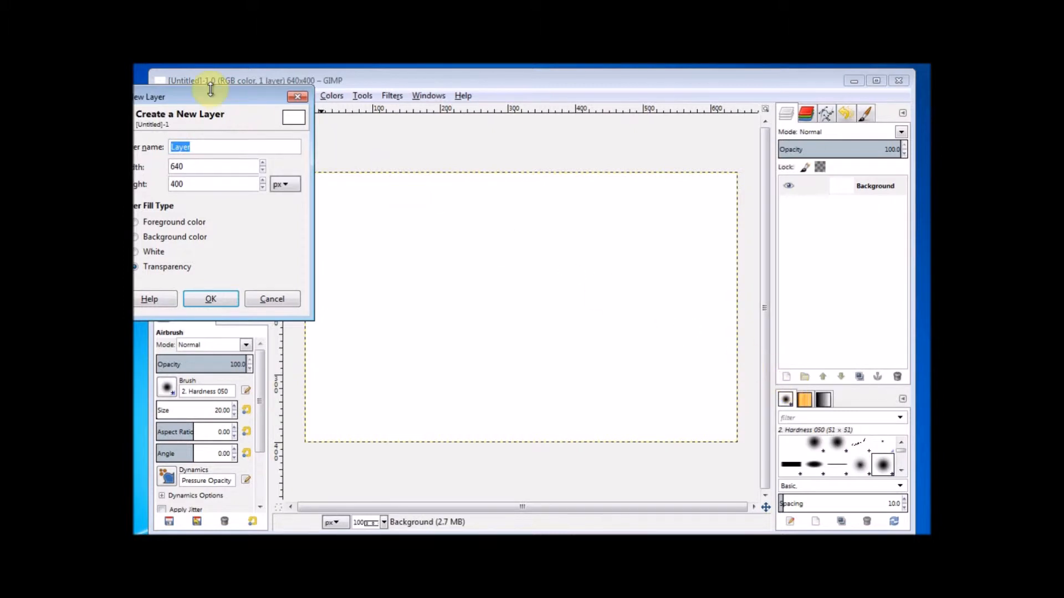
drag(211, 96, 265, 107)
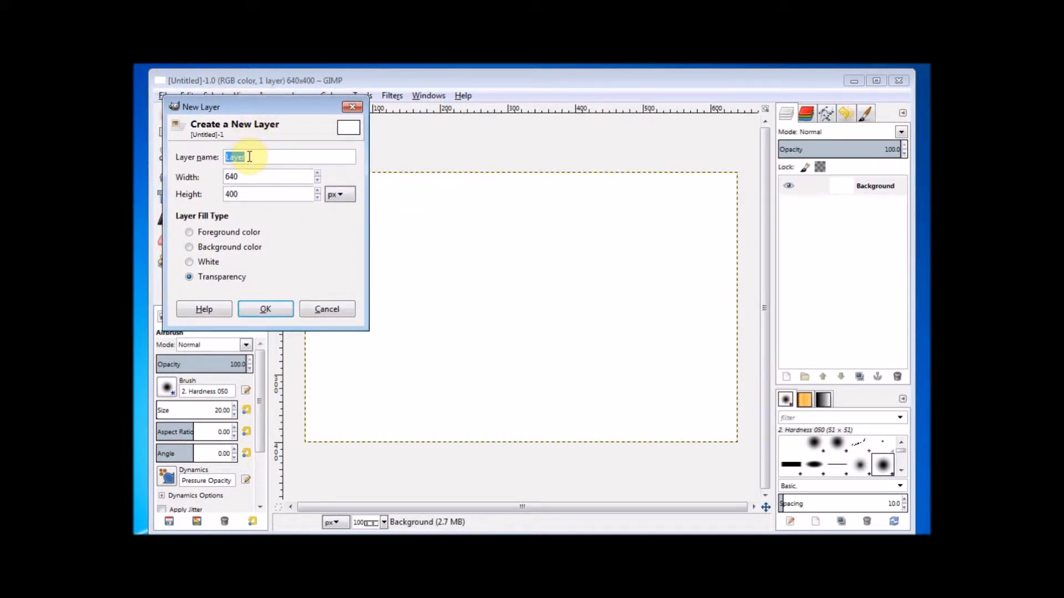
mouse_move(227, 156)
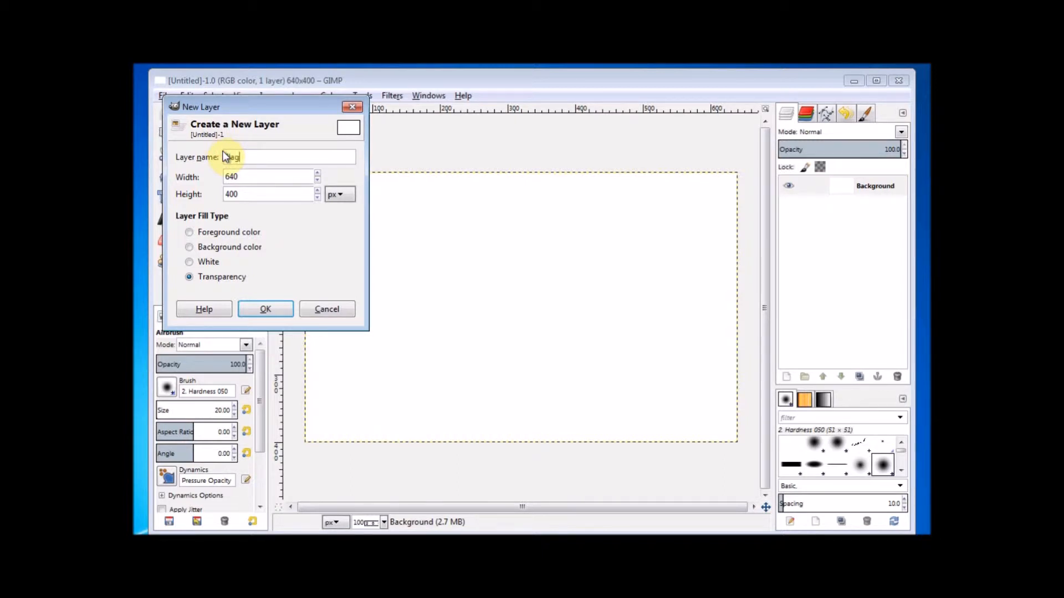
text(flag)
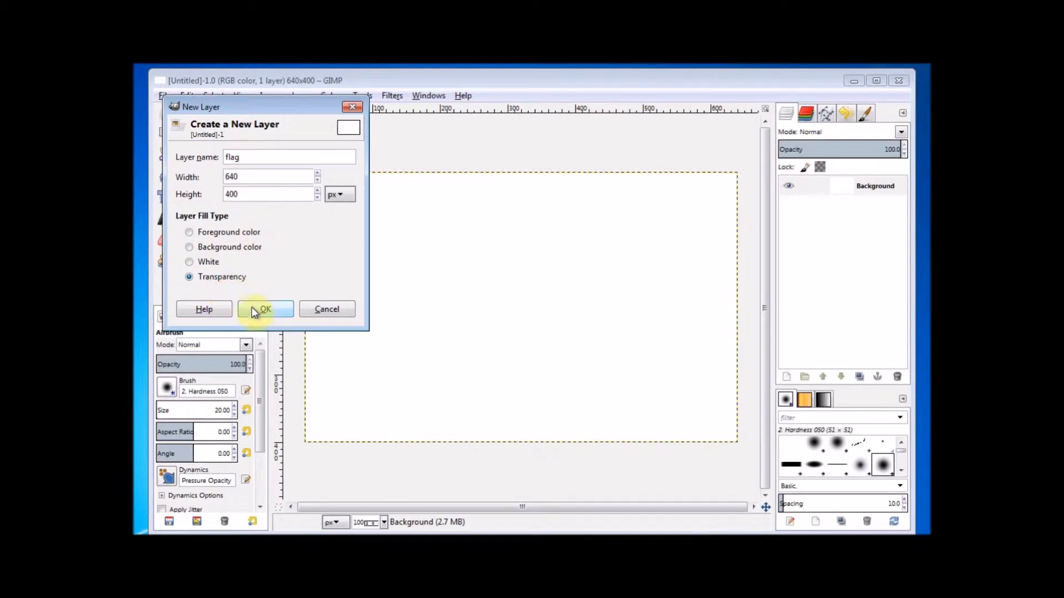
click(265, 310)
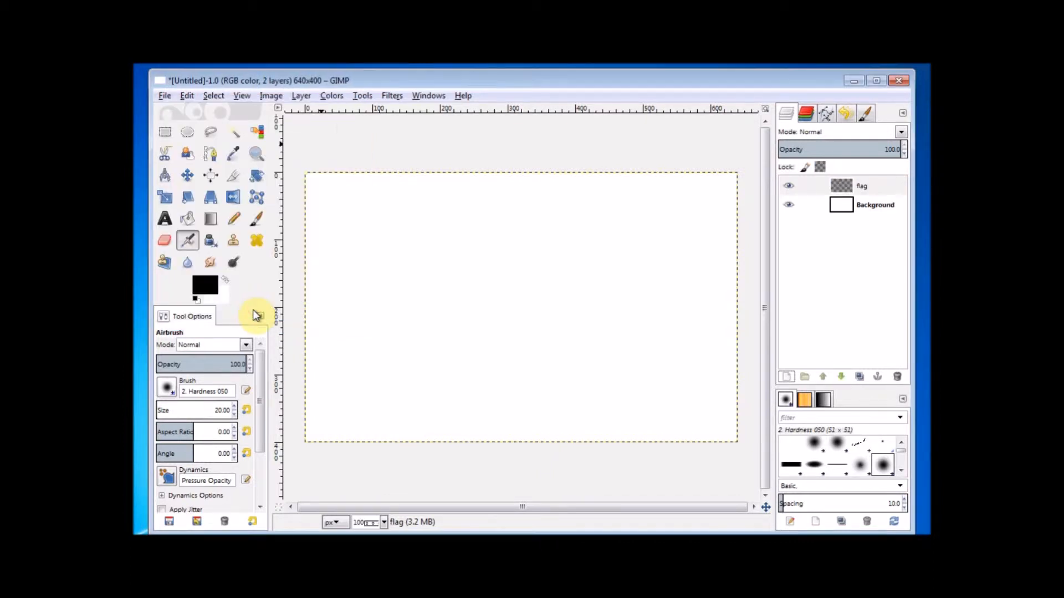
click(788, 185)
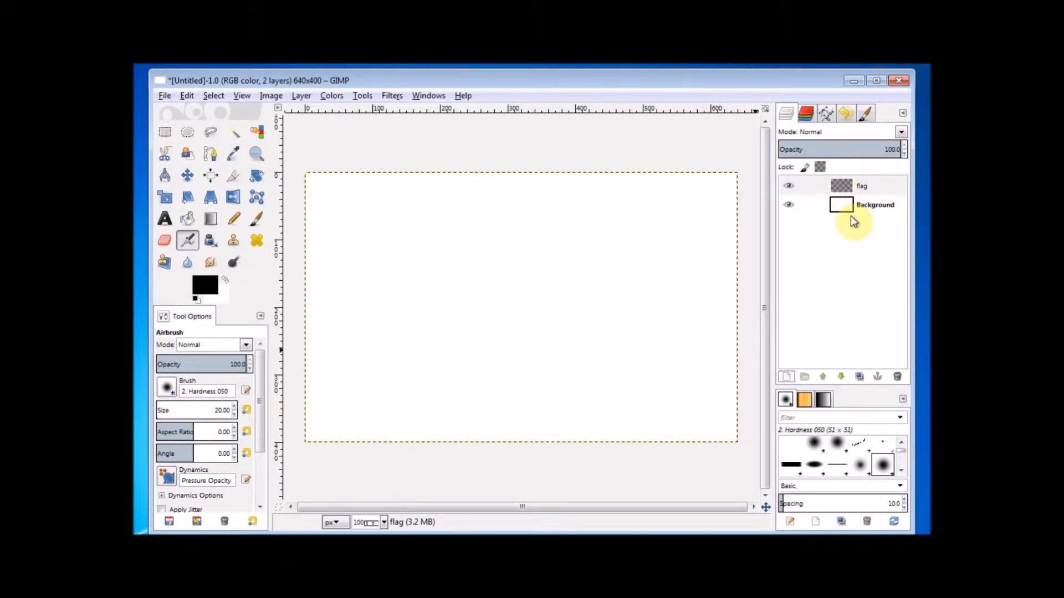
mouse_move(309, 186)
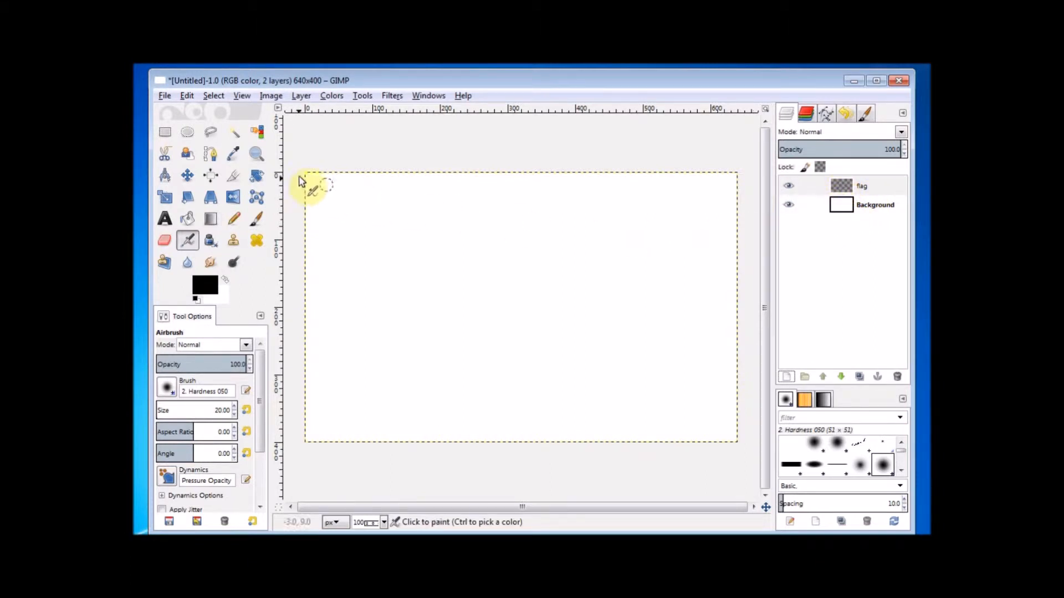
mouse_move(165, 132)
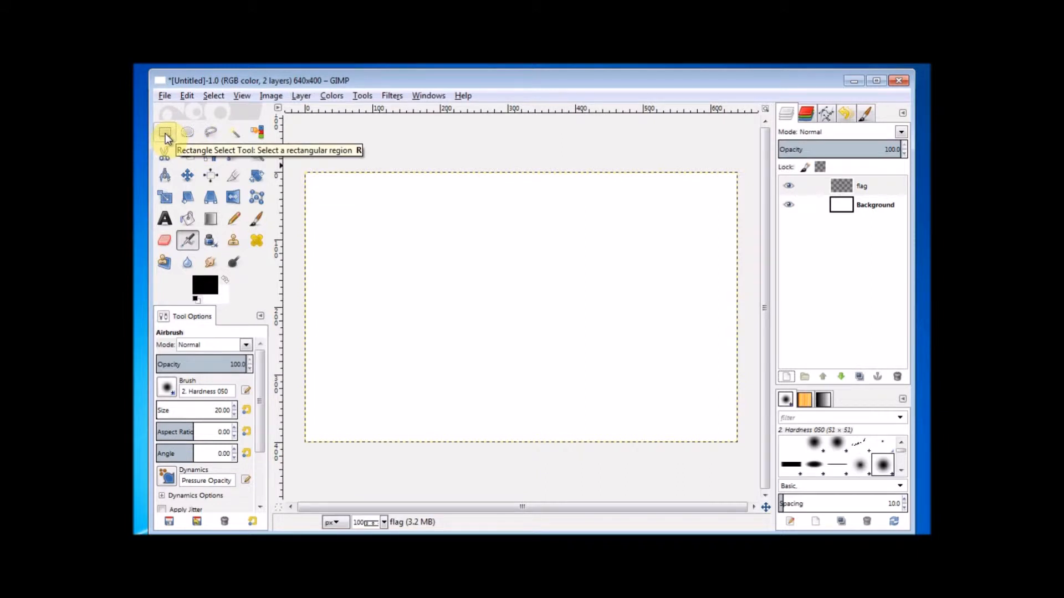
Step: Activate the Rectangle Select tool to mark out the flag area
click(164, 131)
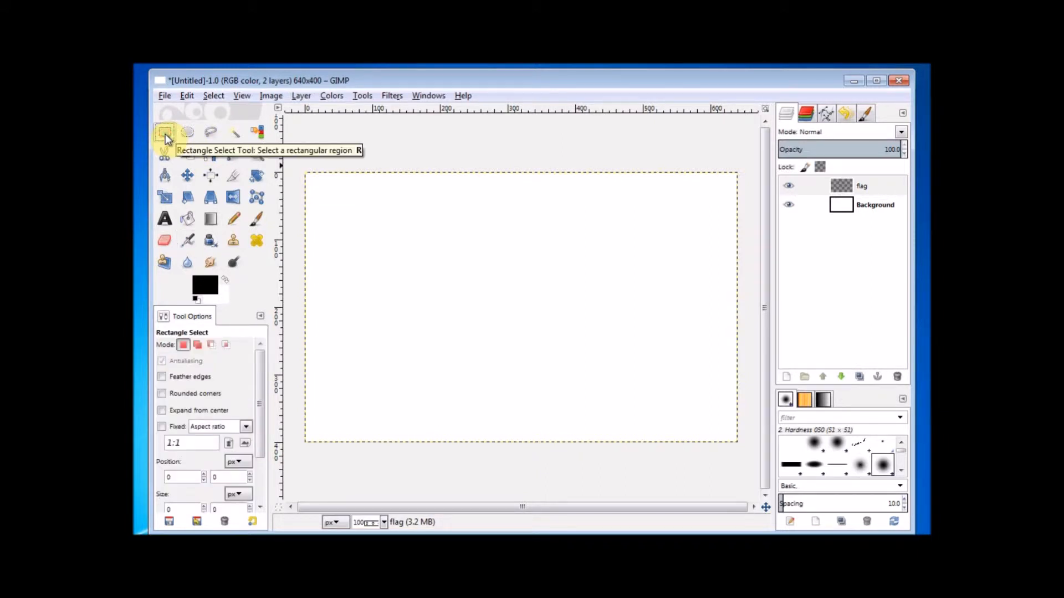
mouse_move(391, 243)
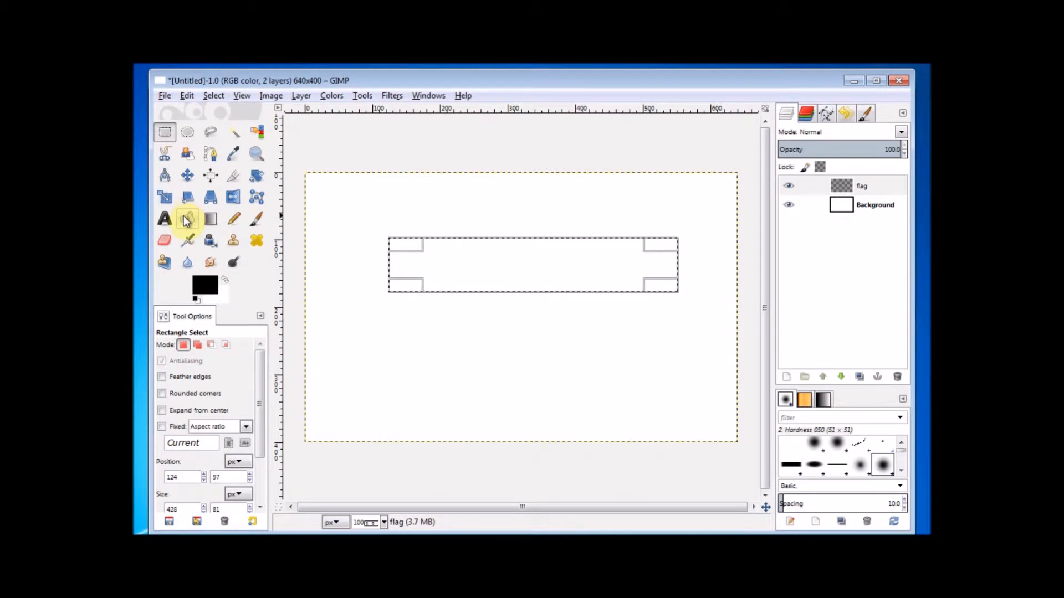
Step: Bucket-fill the rectangular selection with navy on the flag layer, then deselect
click(186, 263)
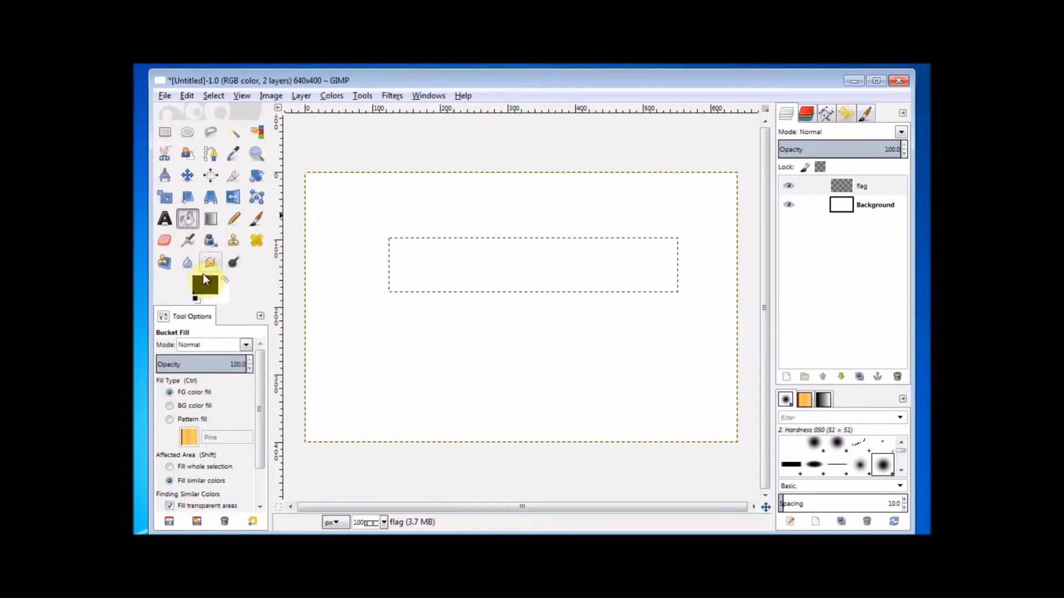
mouse_move(207, 284)
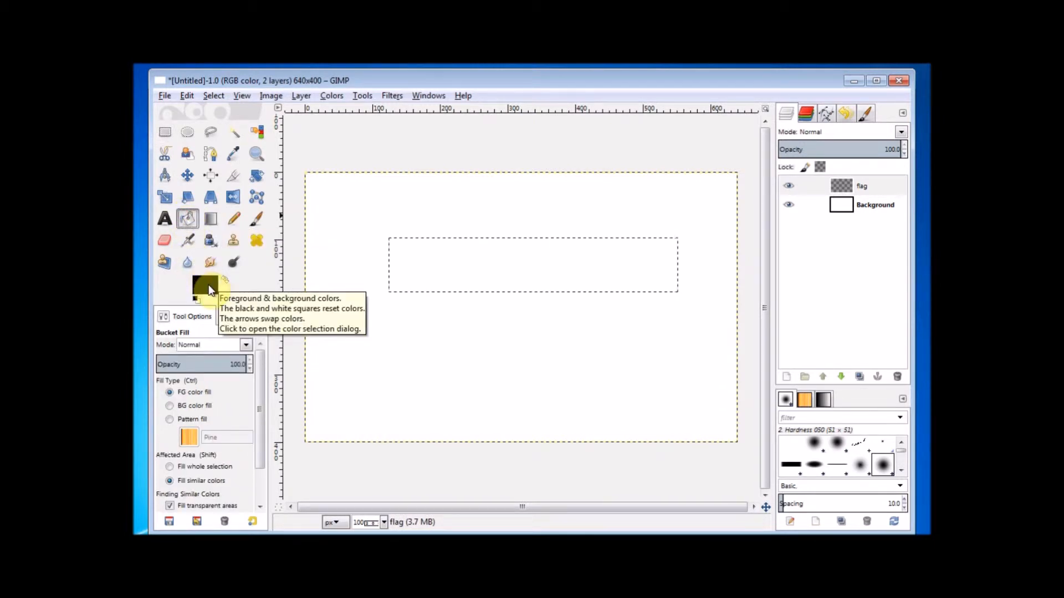
click(207, 284)
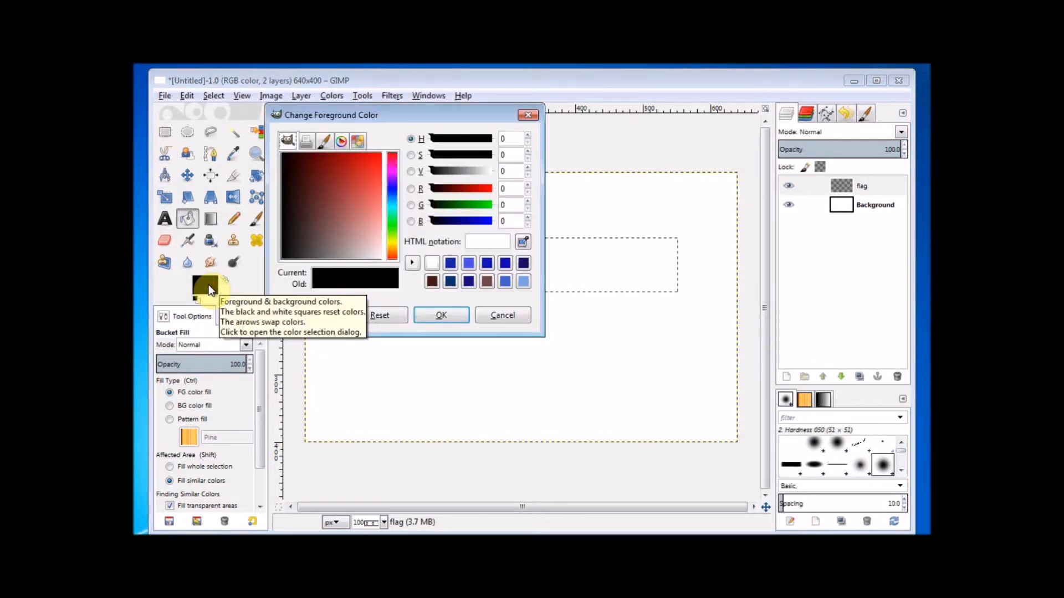
mouse_move(390, 193)
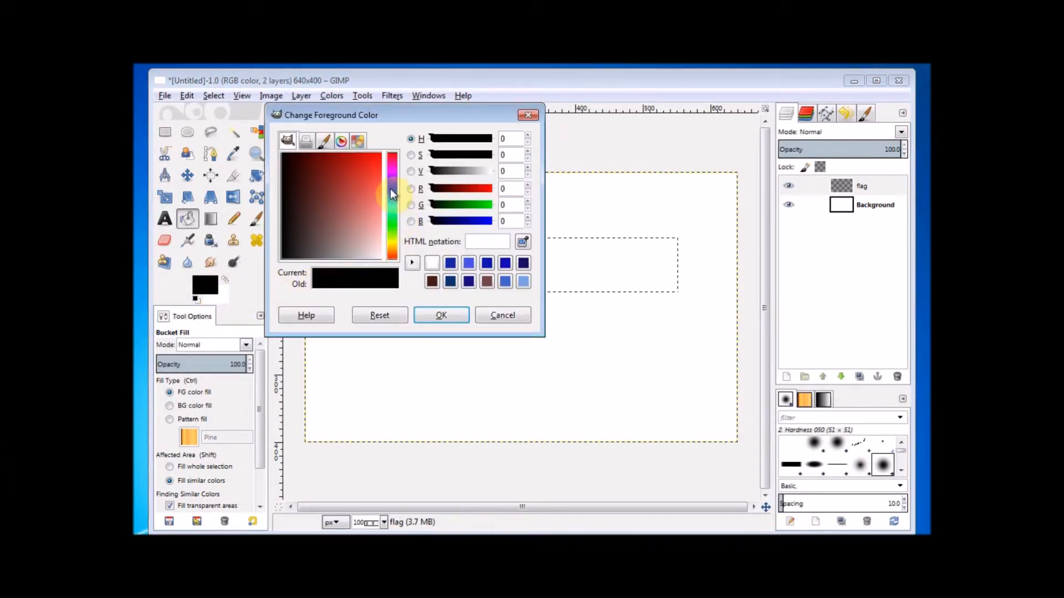
mouse_move(397, 199)
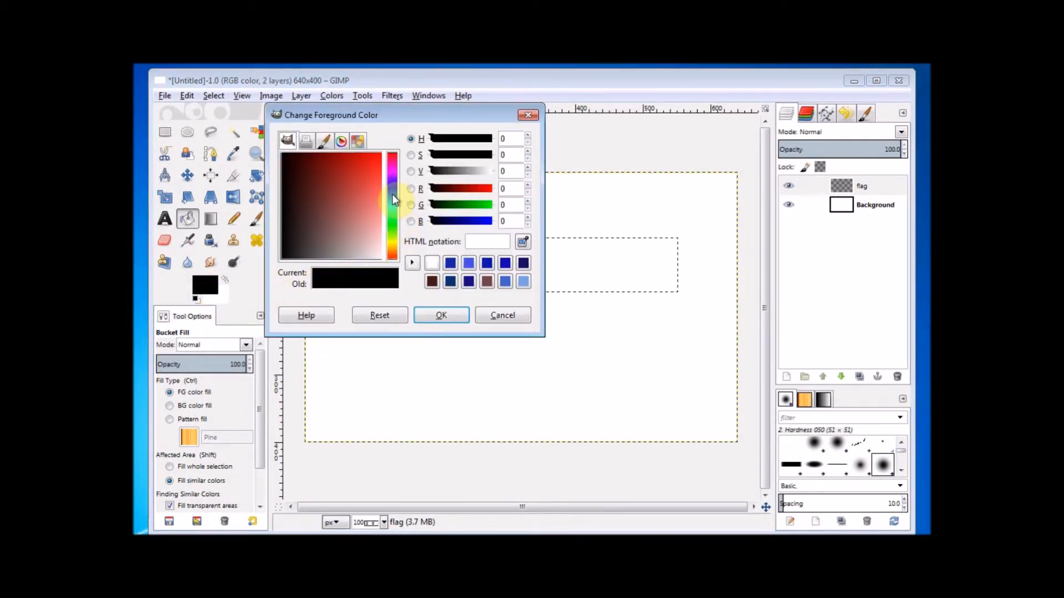
click(321, 166)
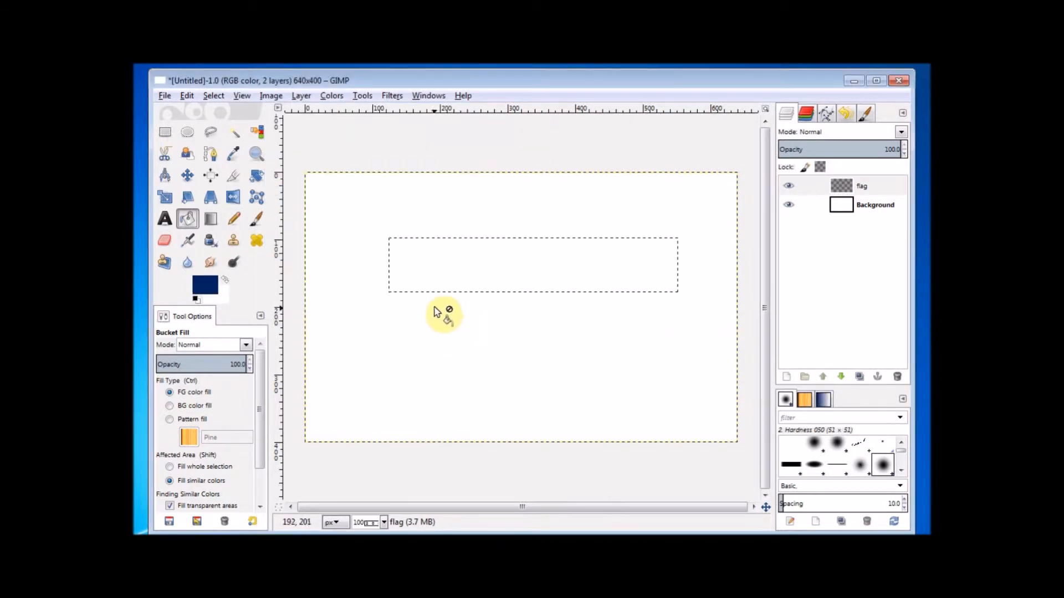
mouse_move(466, 278)
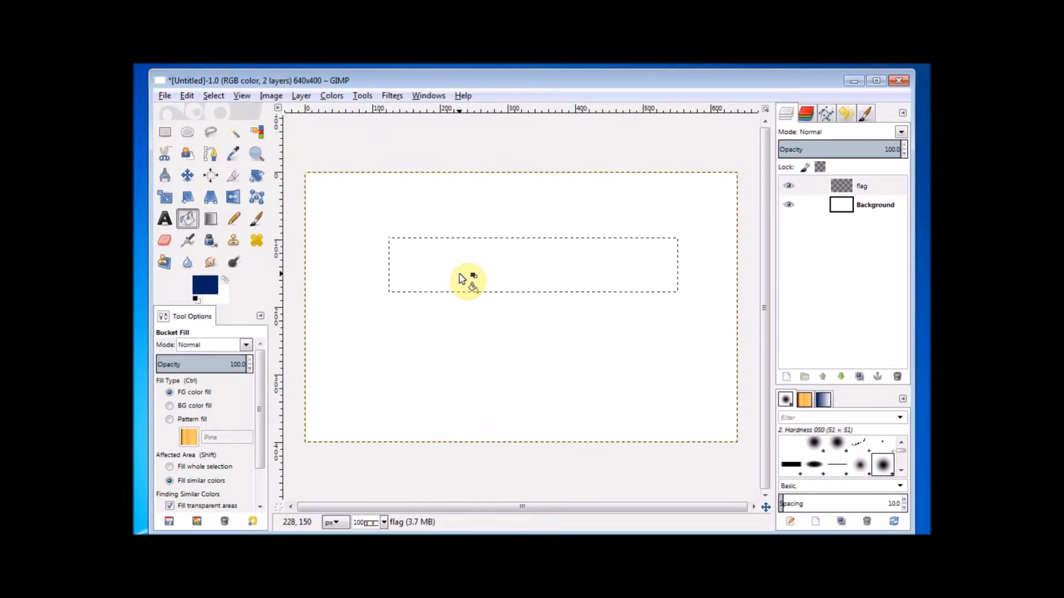
click(464, 278)
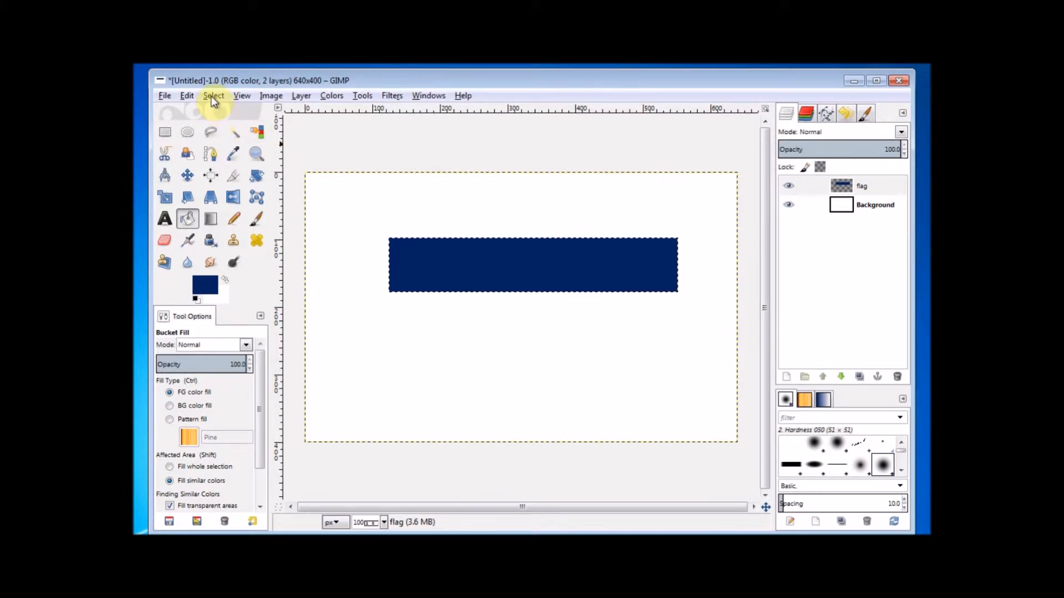
click(213, 96)
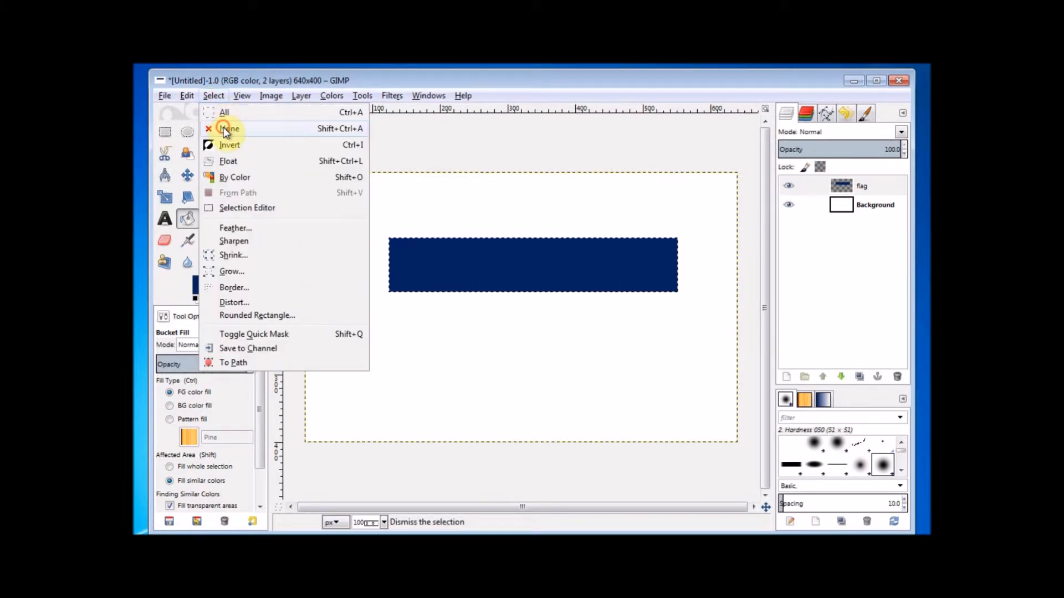
click(228, 128)
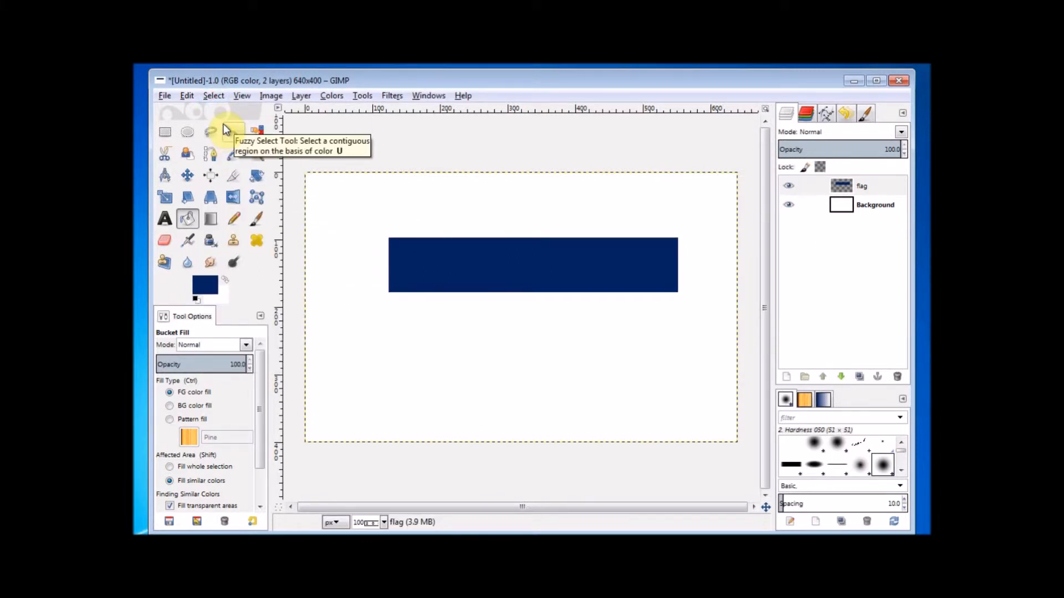
mouse_move(213, 131)
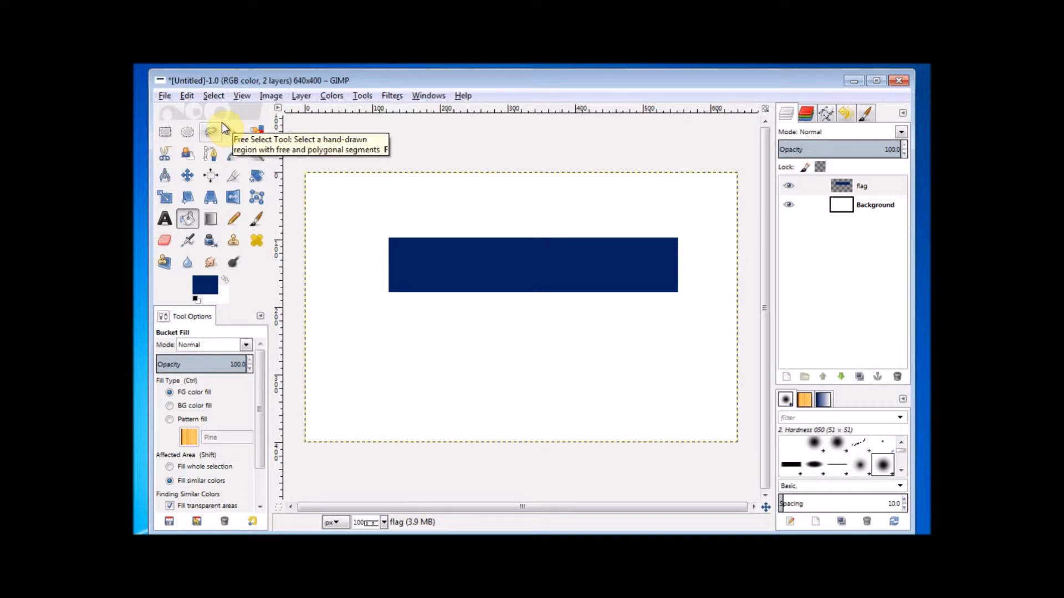
mouse_move(167, 221)
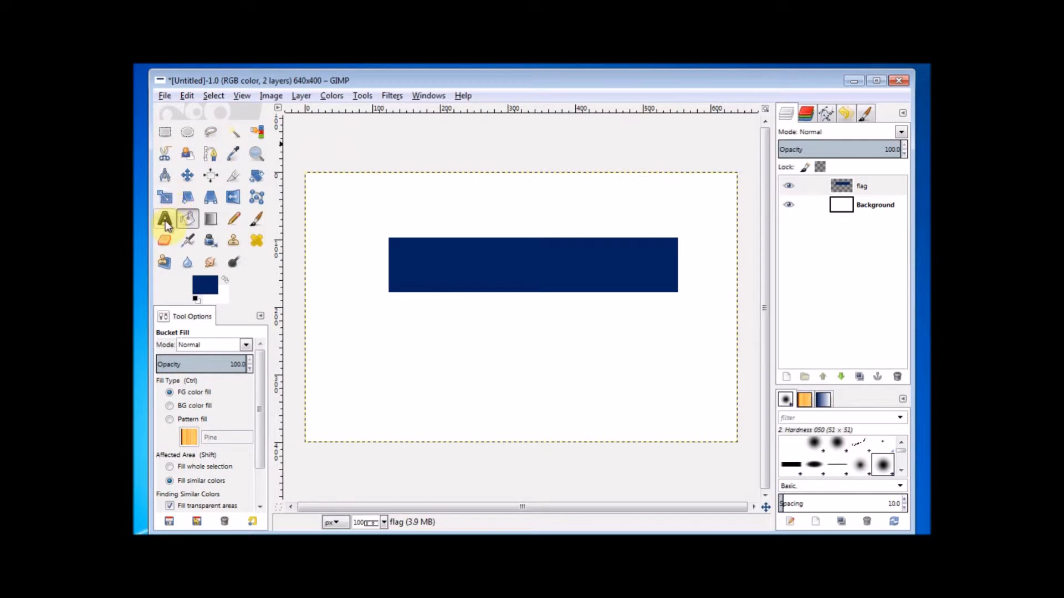
Step: Set the Text tool to white colour and 50 px size
click(165, 219)
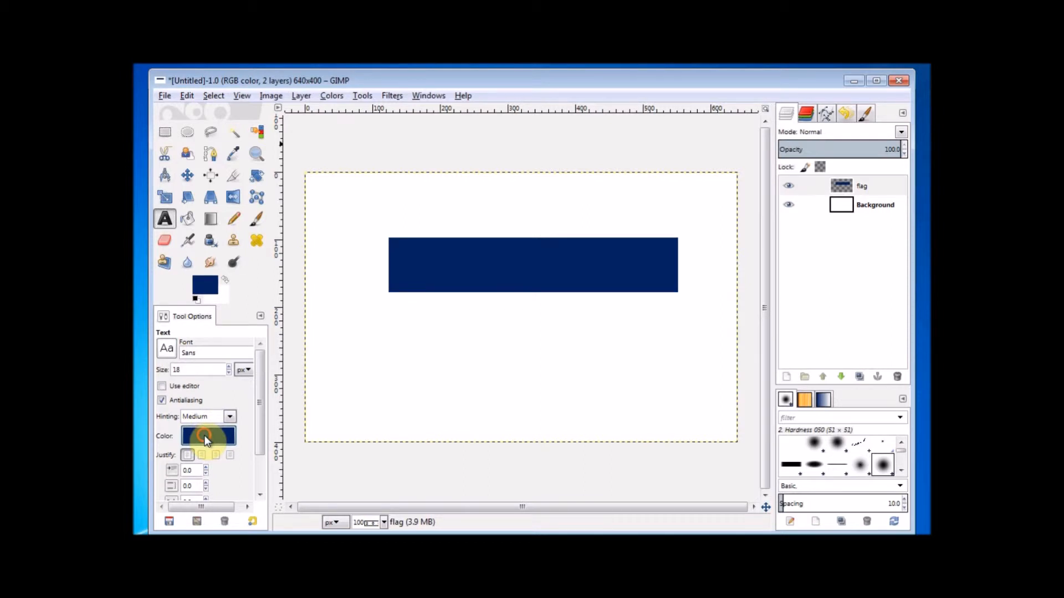
click(207, 435)
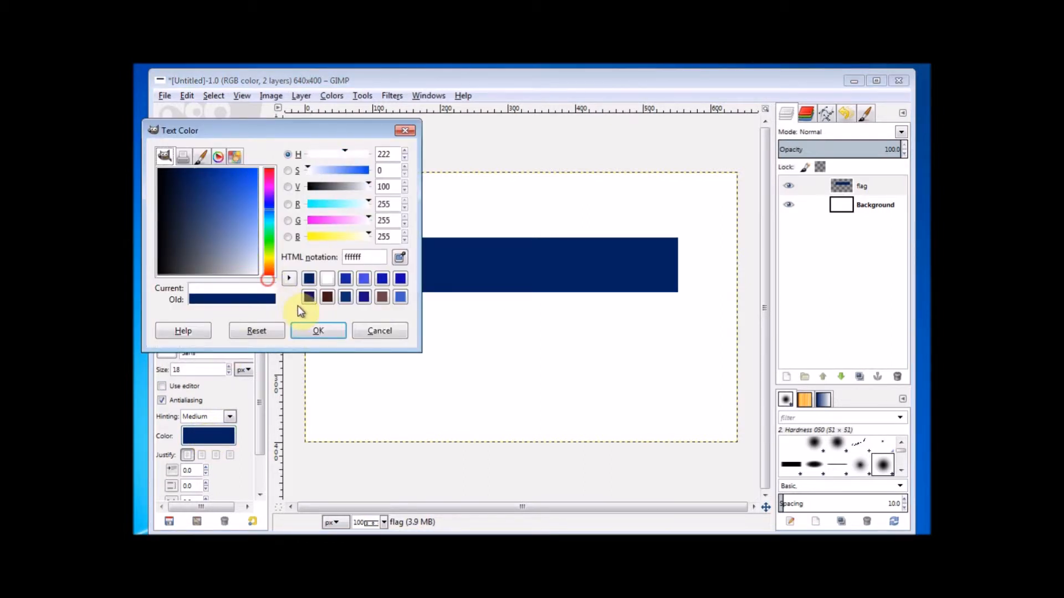
click(318, 330)
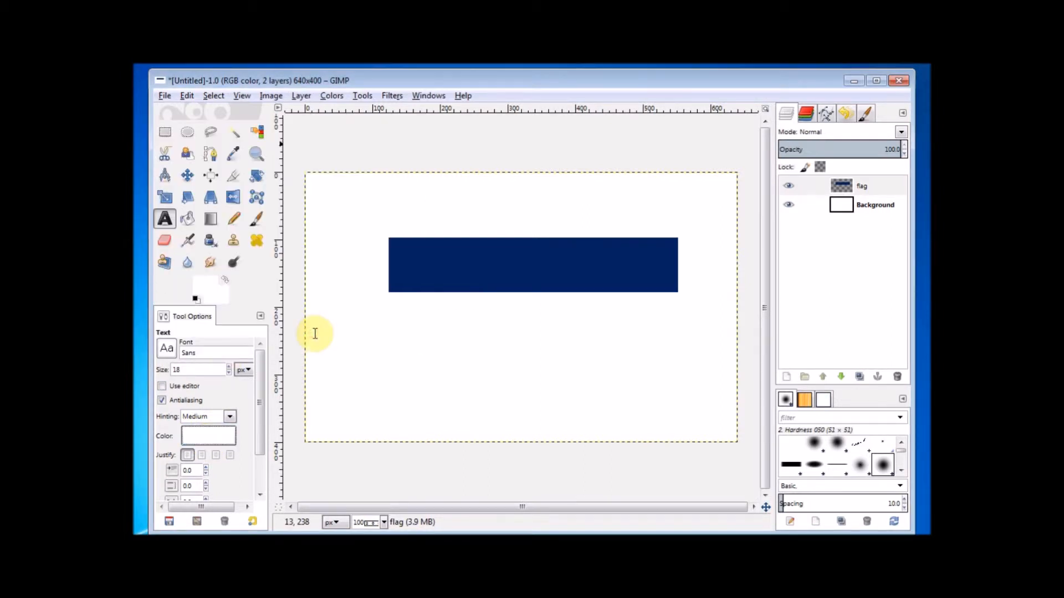
mouse_move(254, 387)
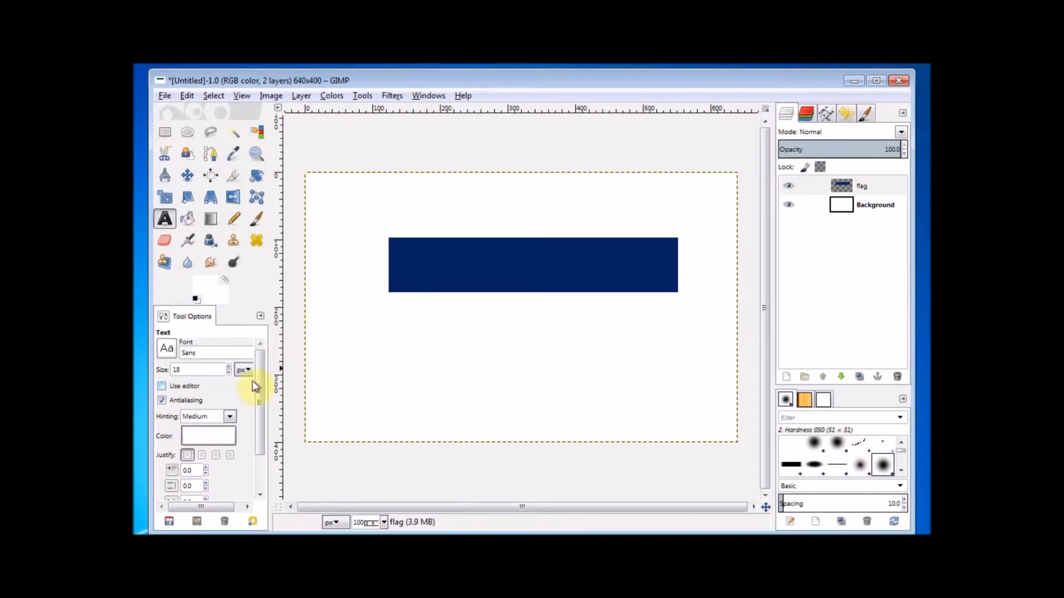
triple_click(197, 369)
text(50)
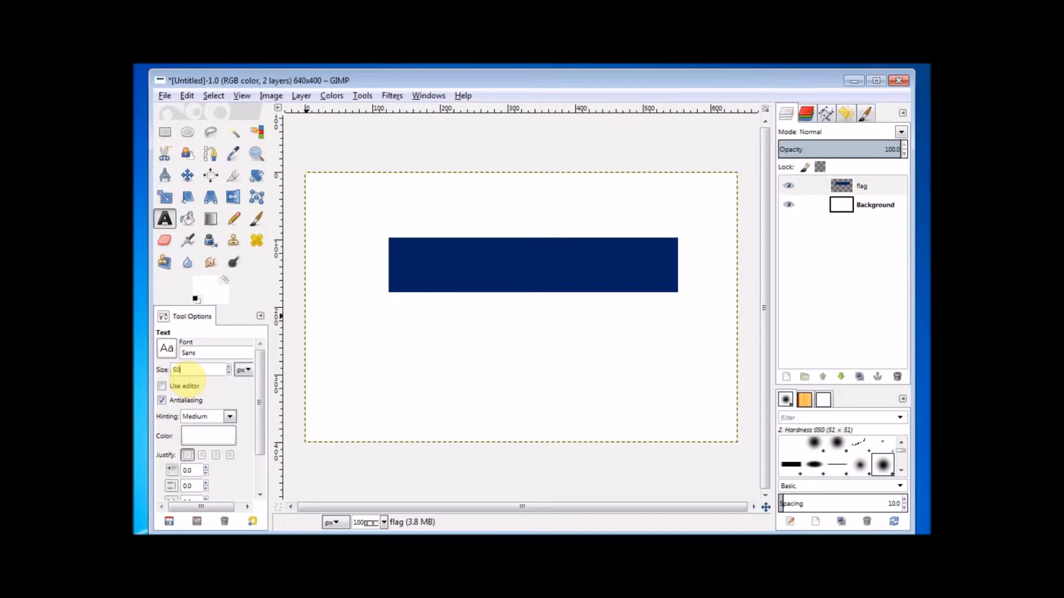
mouse_move(422, 247)
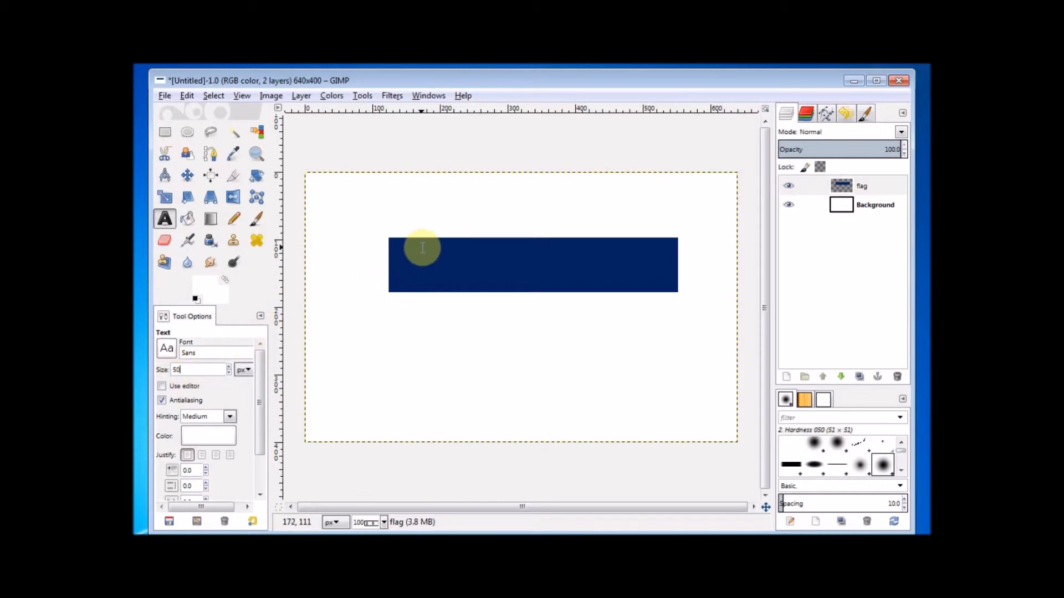
Step: Place the text 'terryow100' on the navy rectangle as a text layer
click(418, 246)
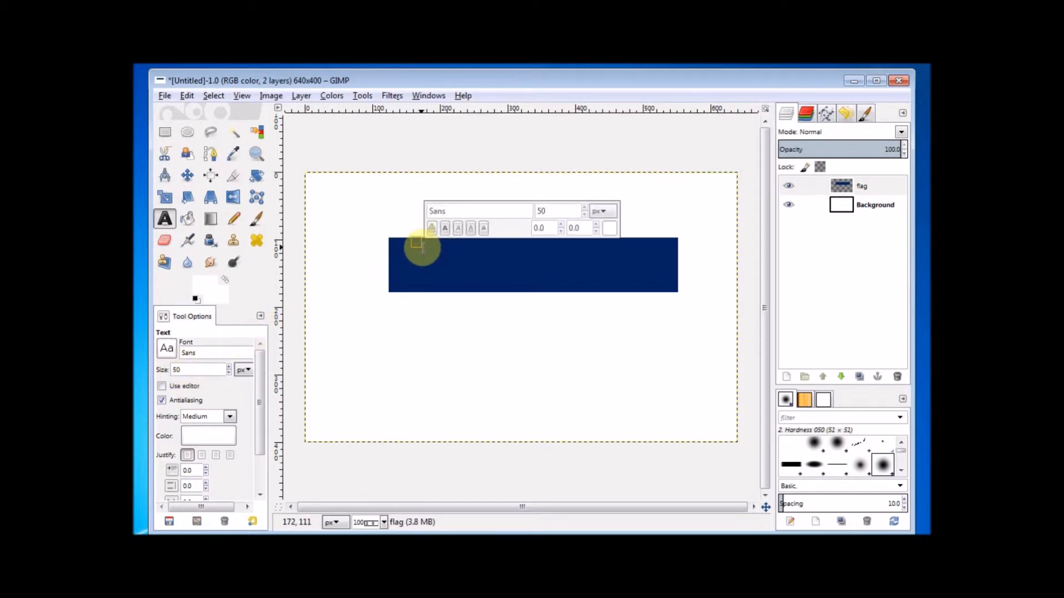
text(terry)
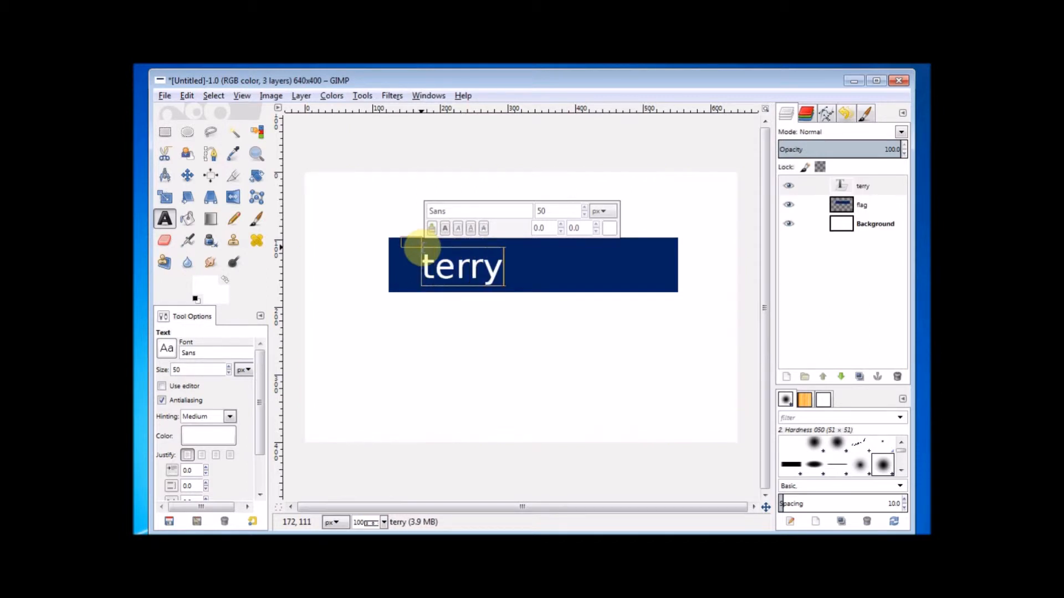
text(ow100)
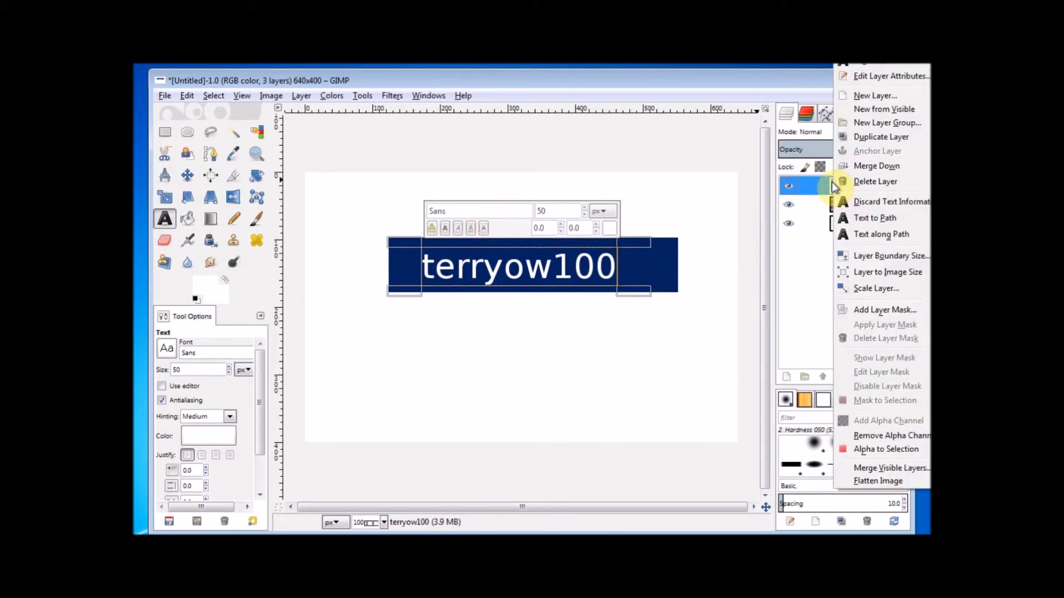
mouse_move(862, 169)
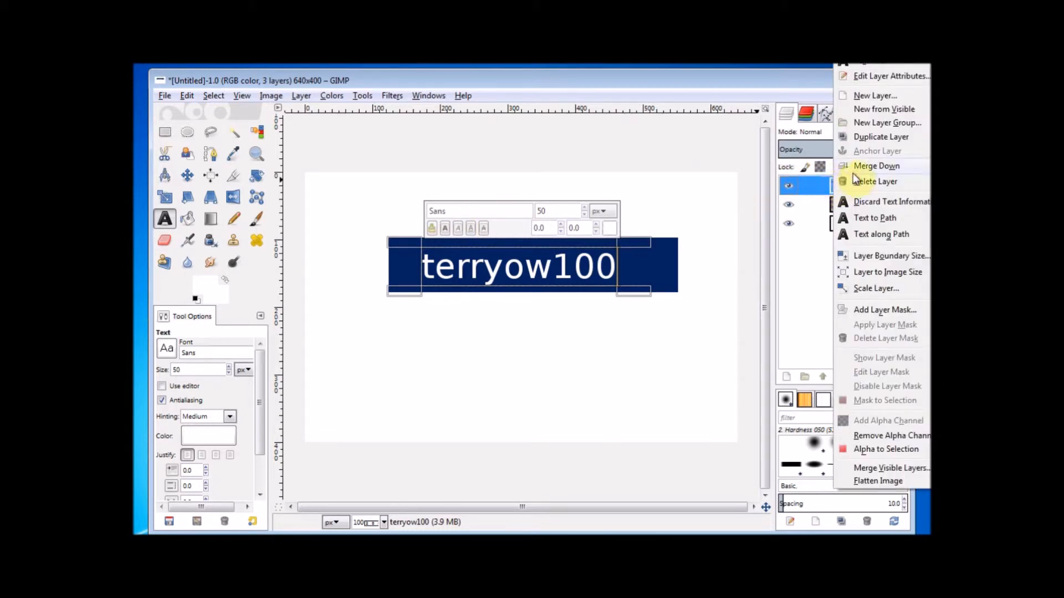
mouse_move(876, 165)
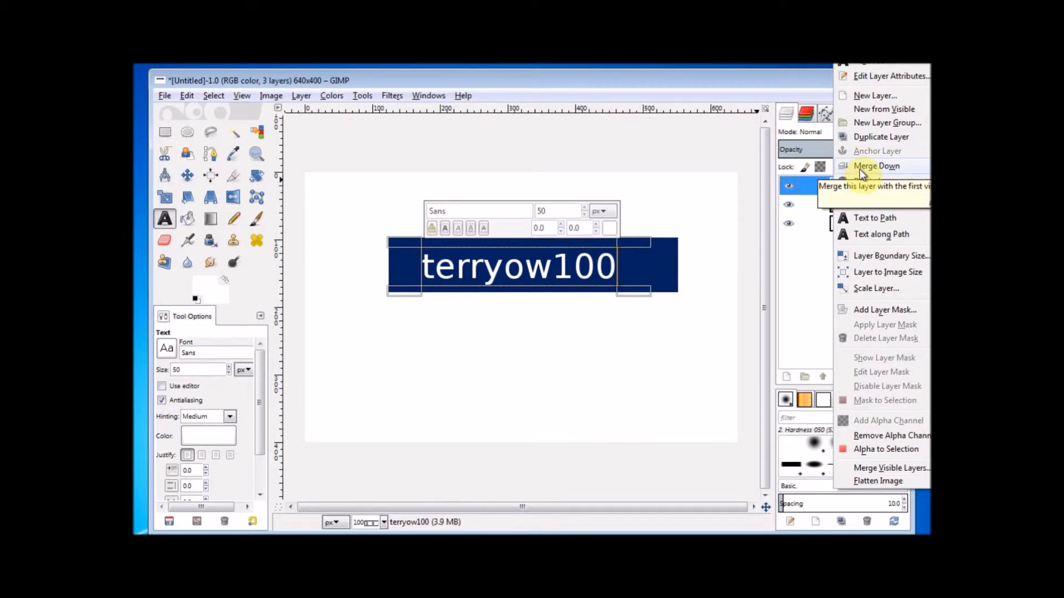
Step: Merge the terryow100 text layer down into the flag layer
click(876, 165)
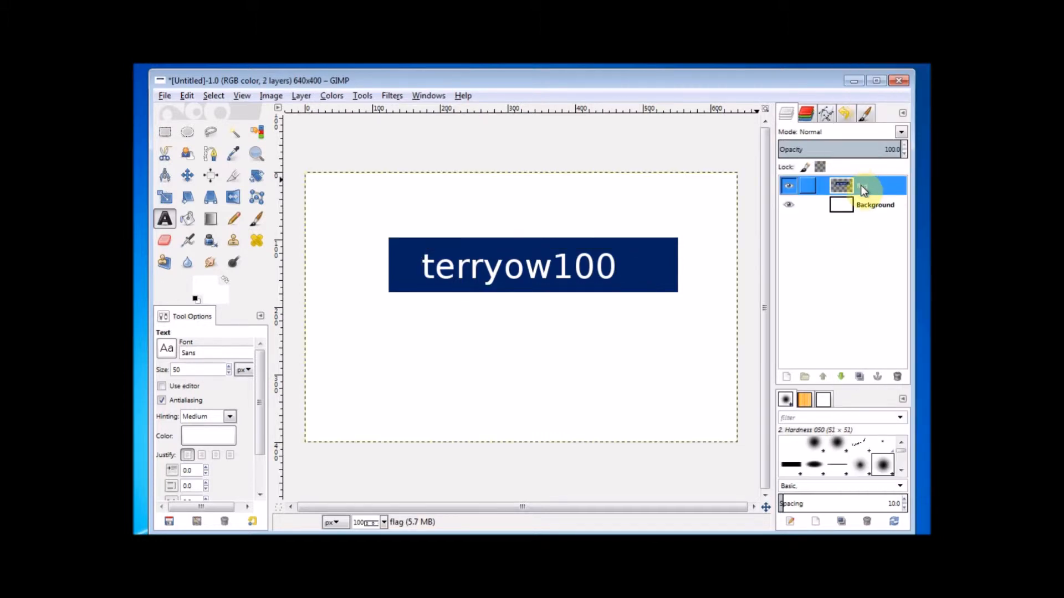
mouse_move(872, 191)
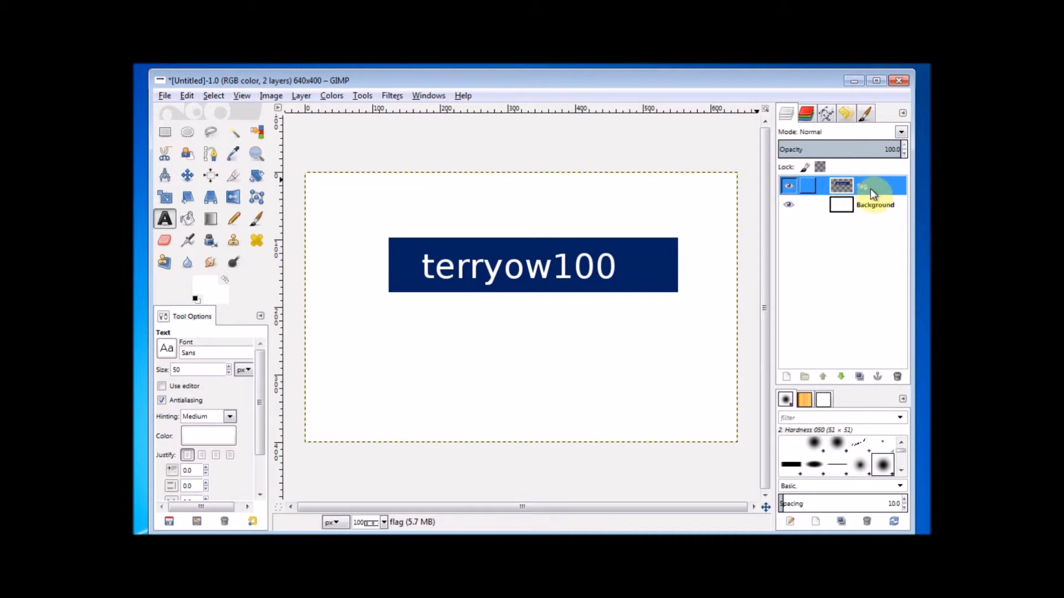
mouse_move(863, 191)
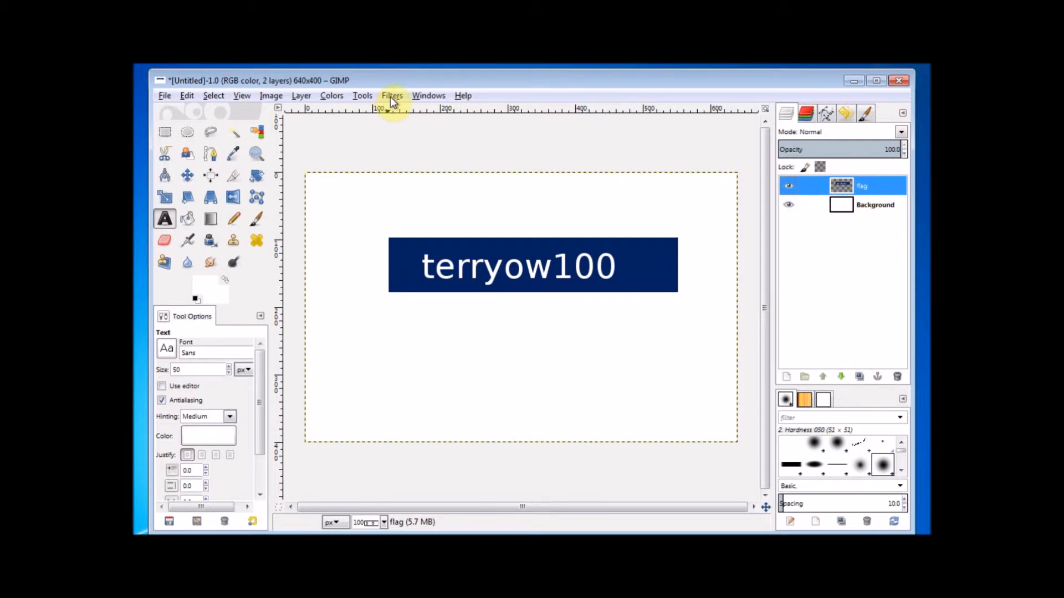
Step: Bring up the Curve Bend distortion for the flag layer via Filters > Distorts
click(392, 95)
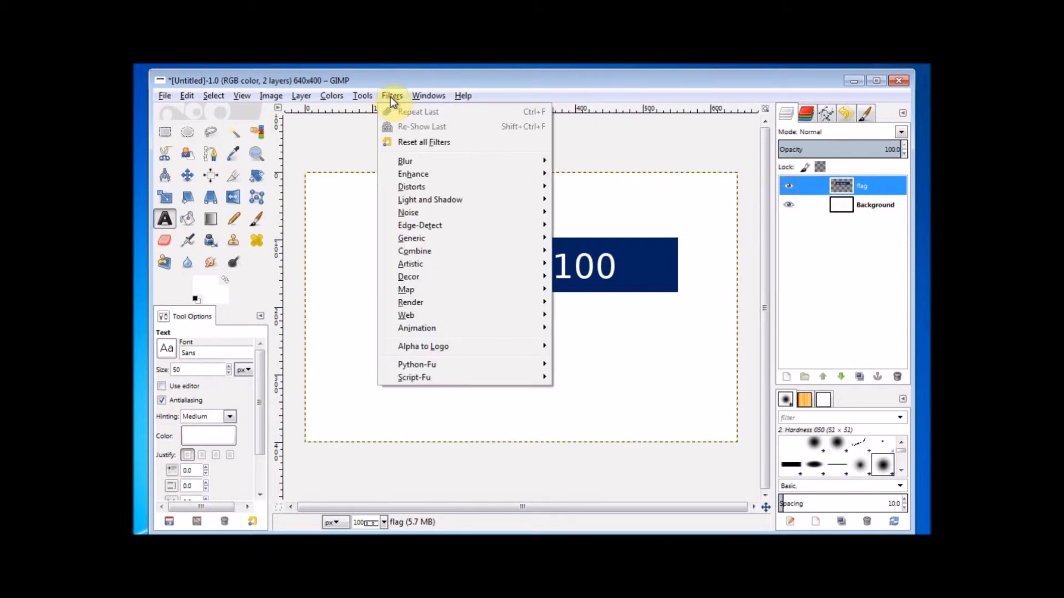
mouse_move(411, 186)
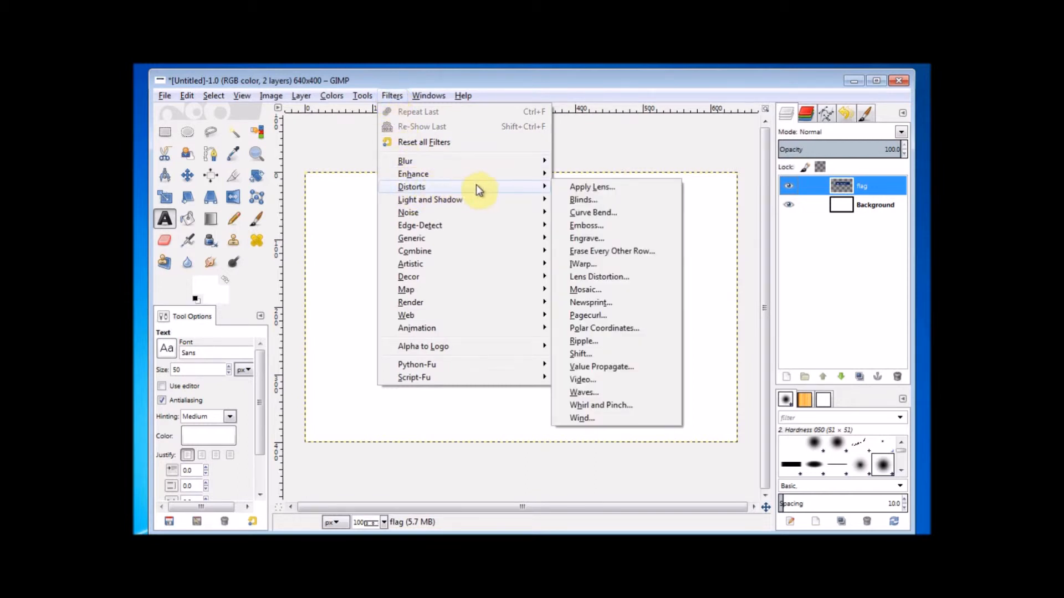
mouse_move(592, 213)
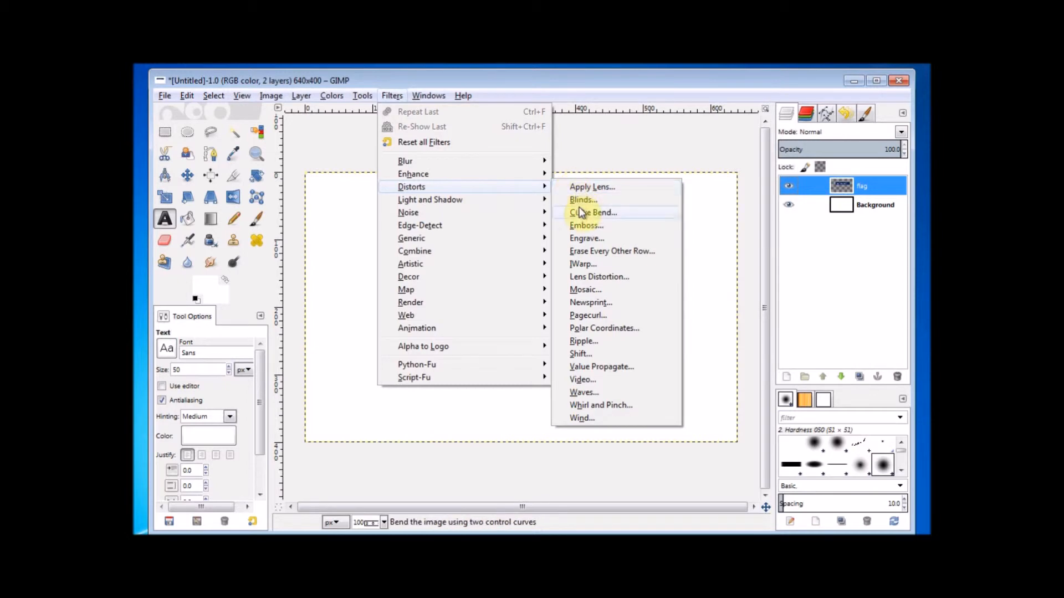
mouse_move(592, 213)
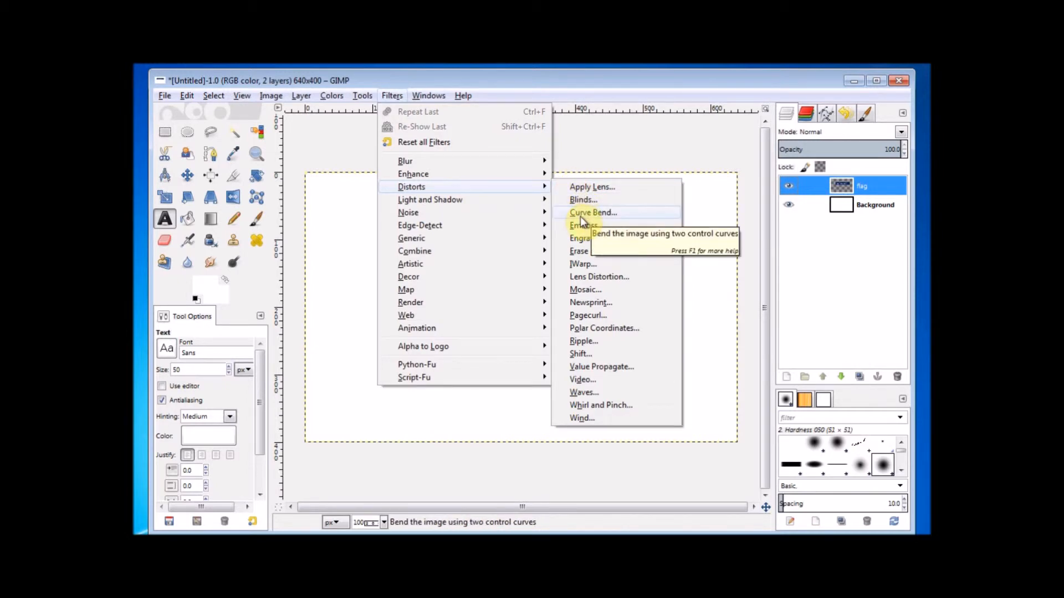
click(592, 213)
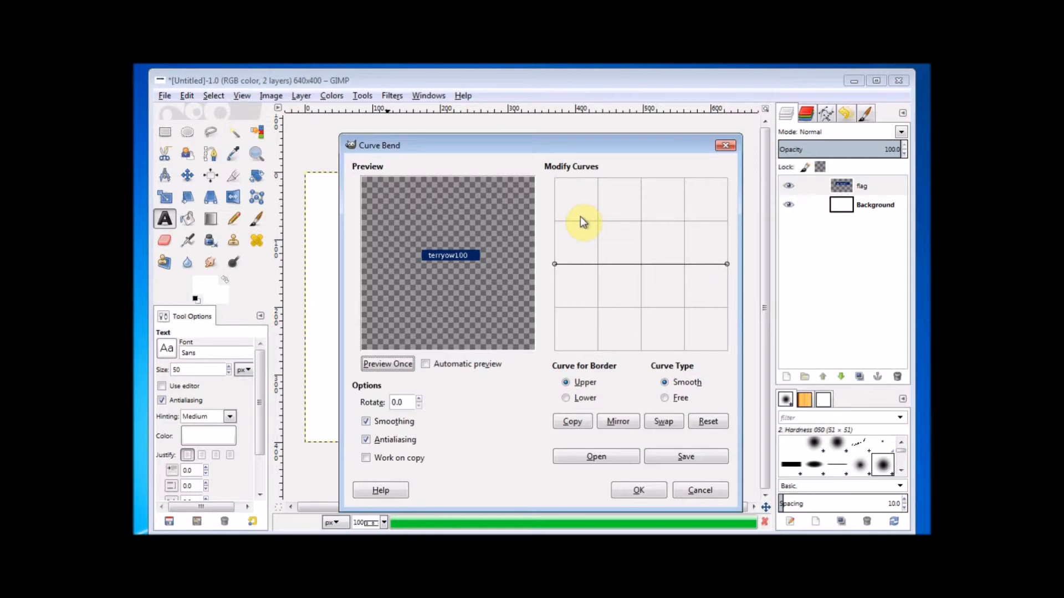
mouse_move(509, 334)
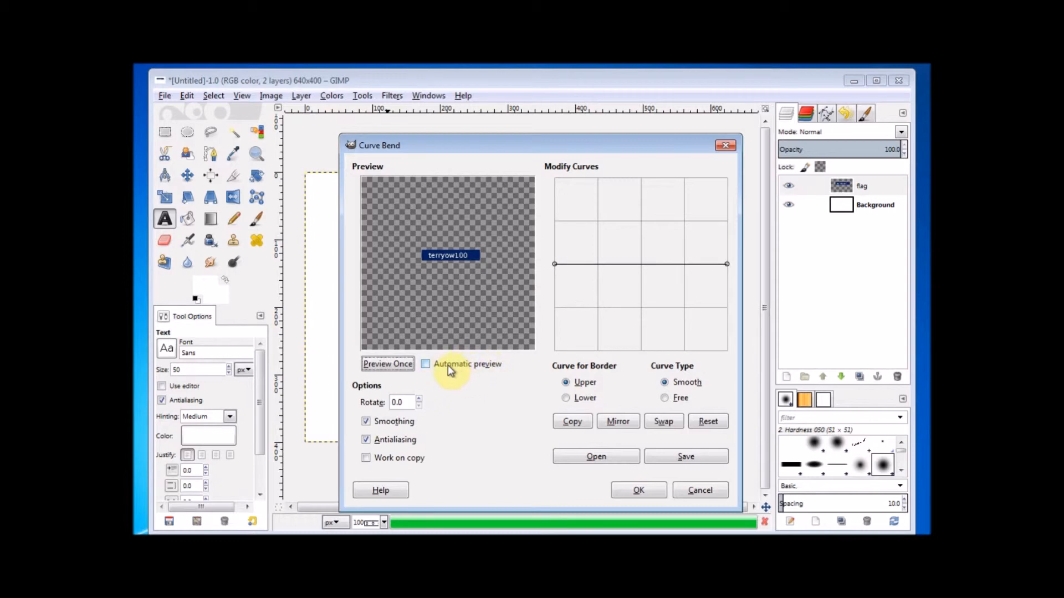
Step: Bend the flag's lower border into a wave with live preview and apply Curve Bend
click(426, 364)
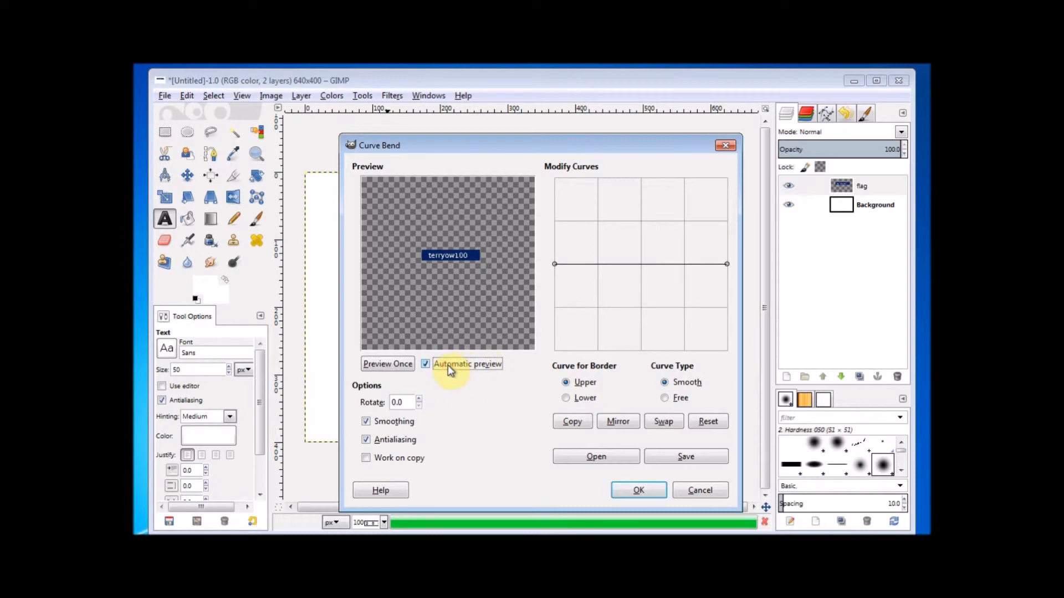
mouse_move(550, 319)
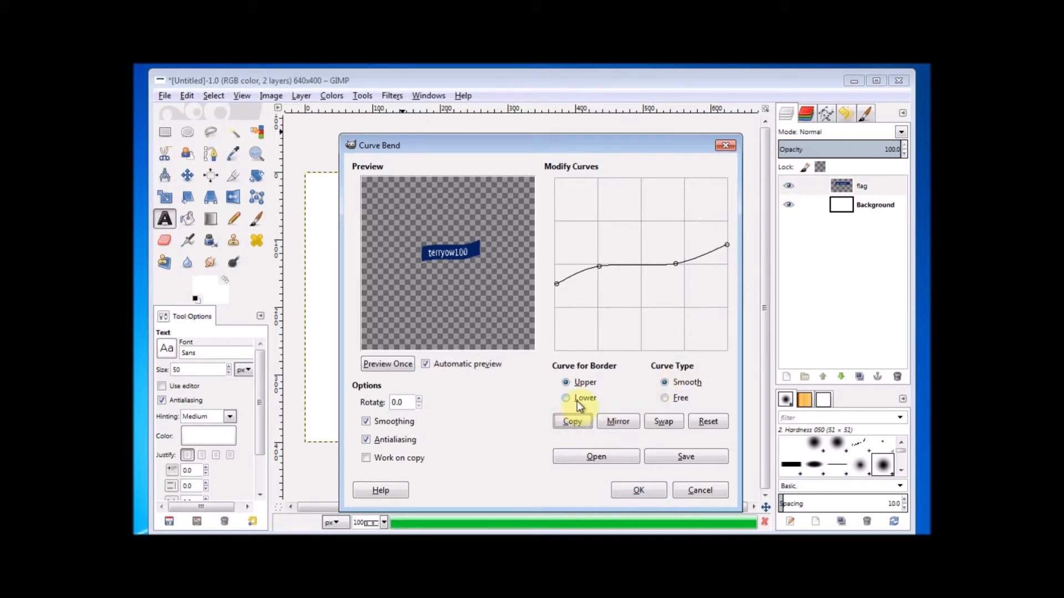
click(566, 398)
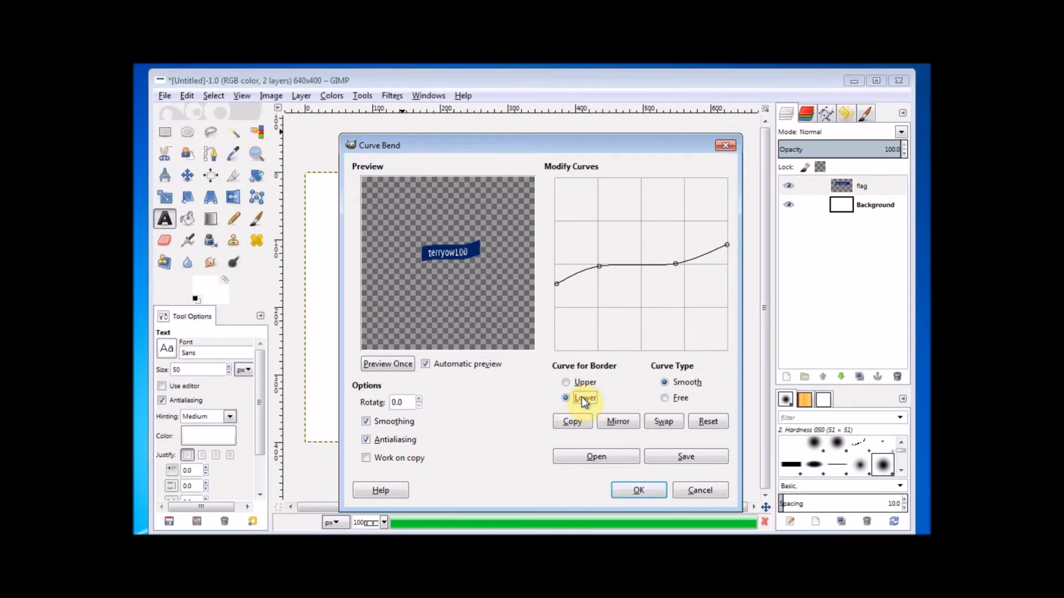
mouse_move(638, 490)
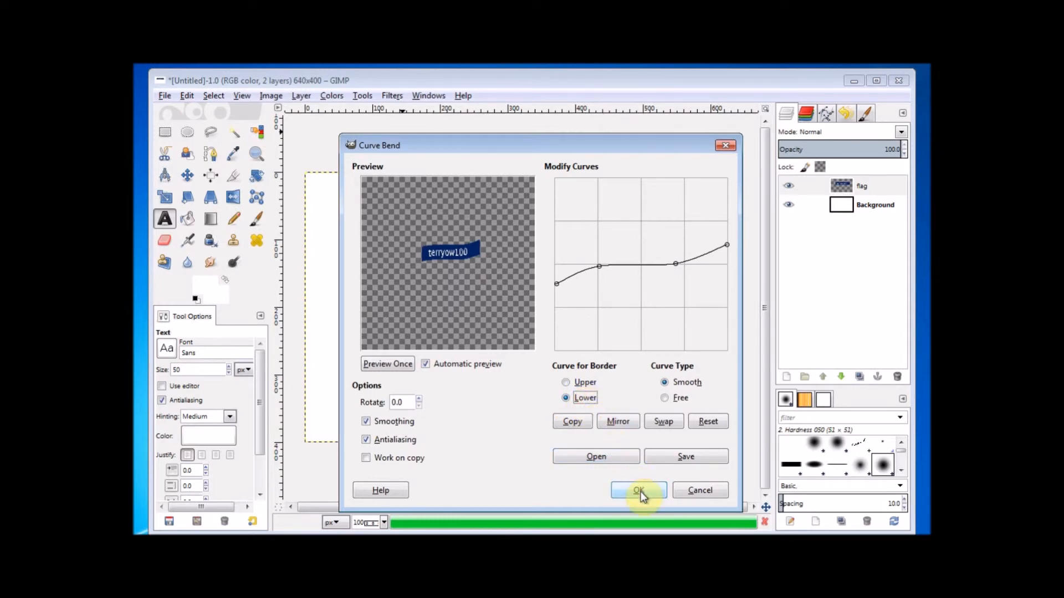
click(638, 490)
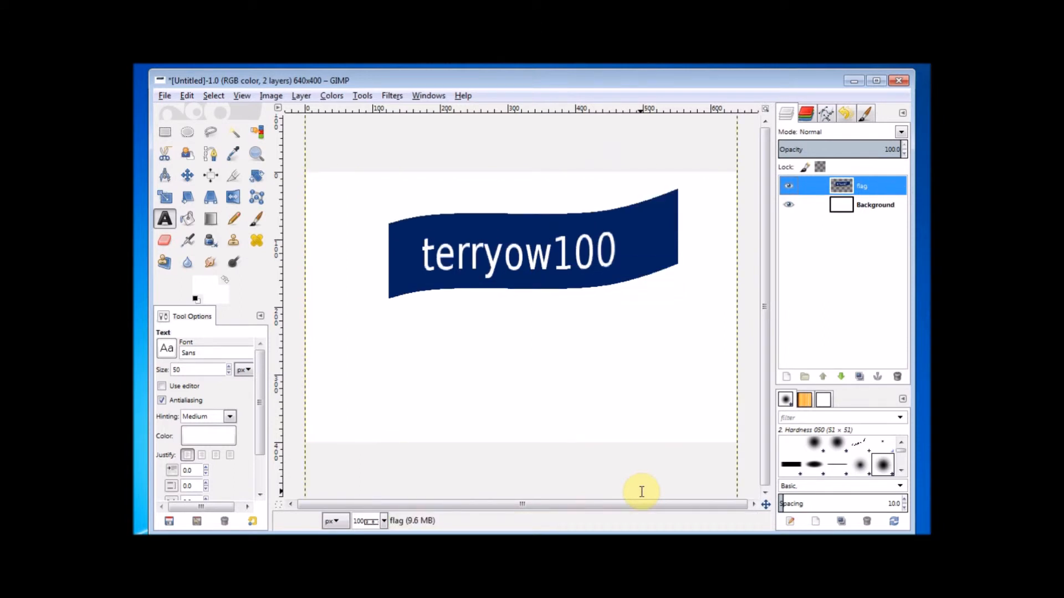
mouse_move(642, 492)
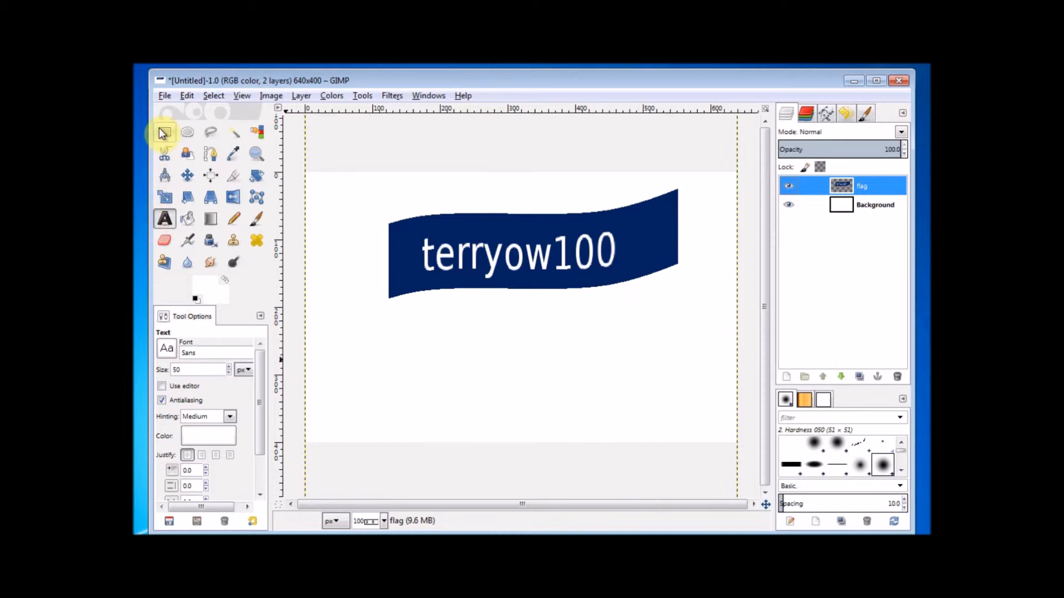
Step: Set Rectangle Select to rounded corners with radius about 100 for the flagpole
click(164, 132)
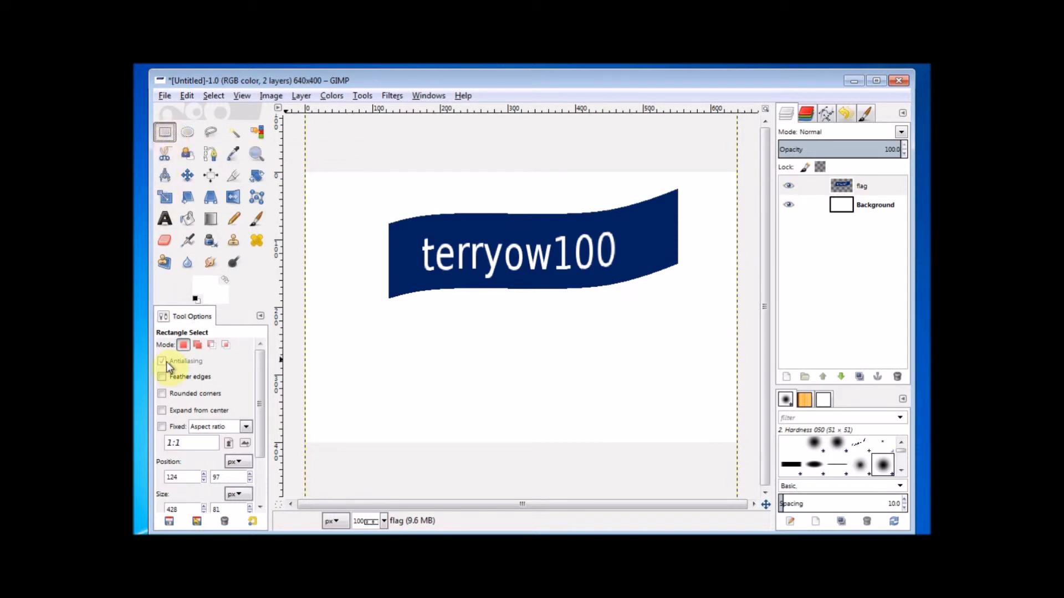
mouse_move(178, 397)
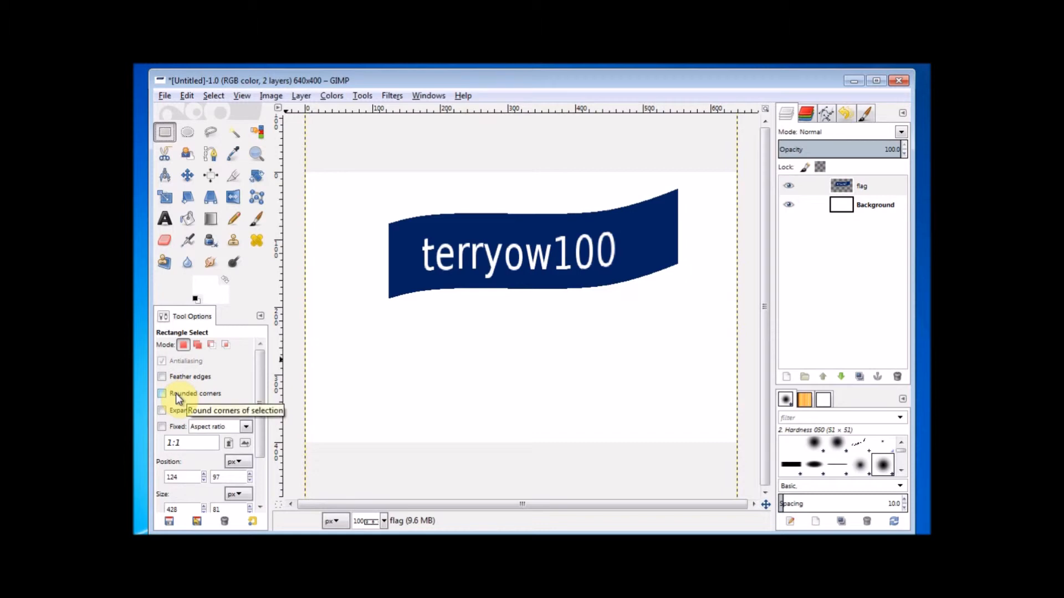
click(162, 394)
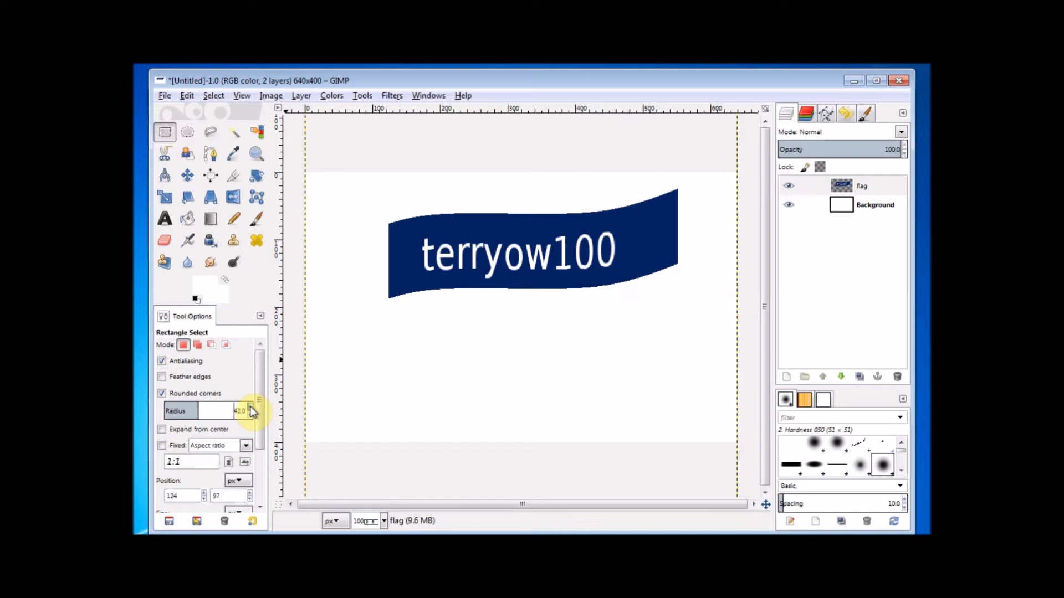
click(252, 410)
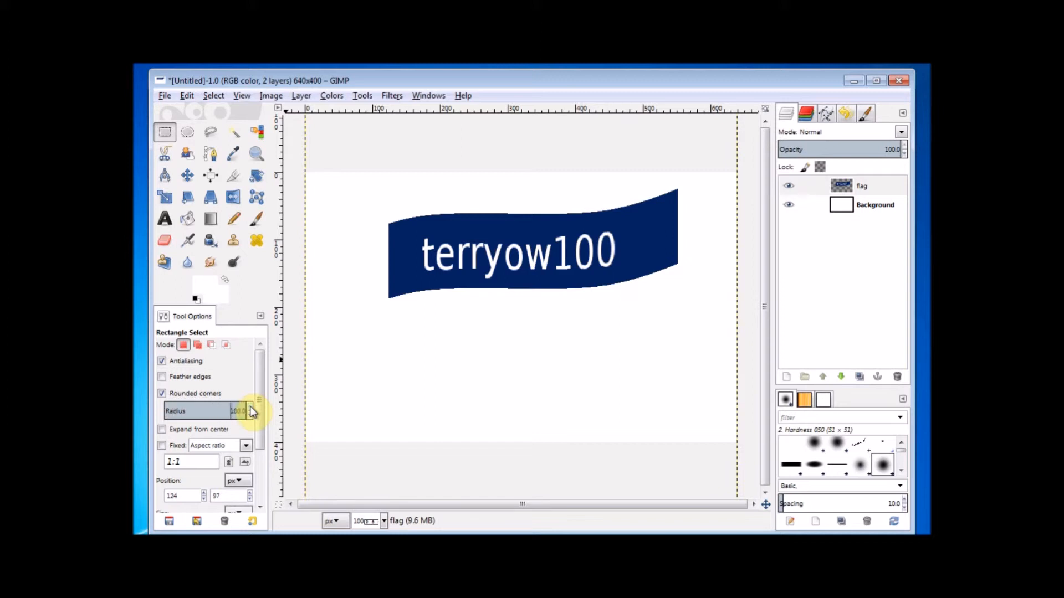
mouse_move(372, 208)
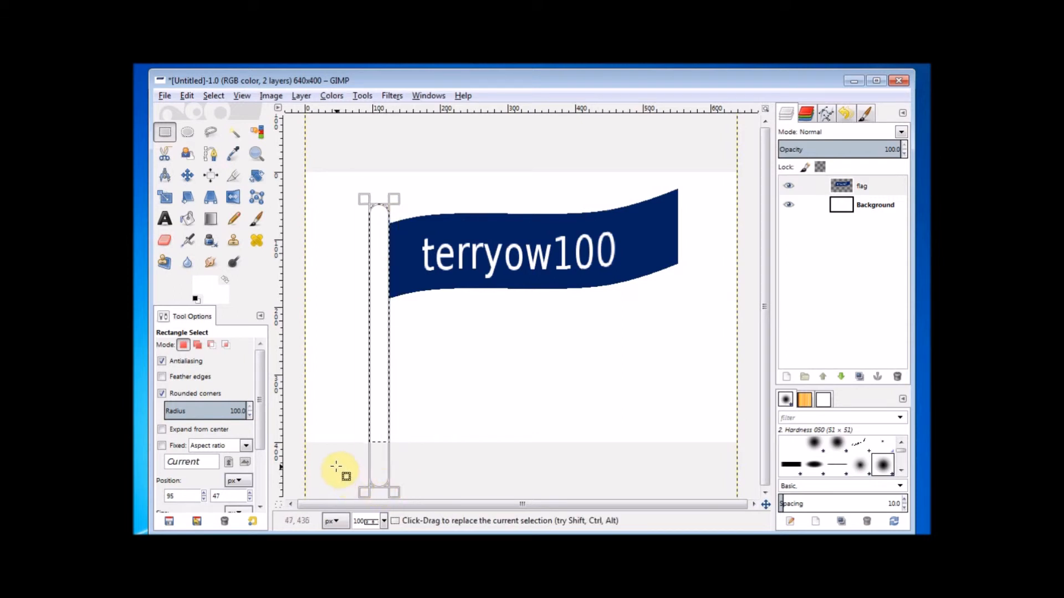
mouse_move(187, 219)
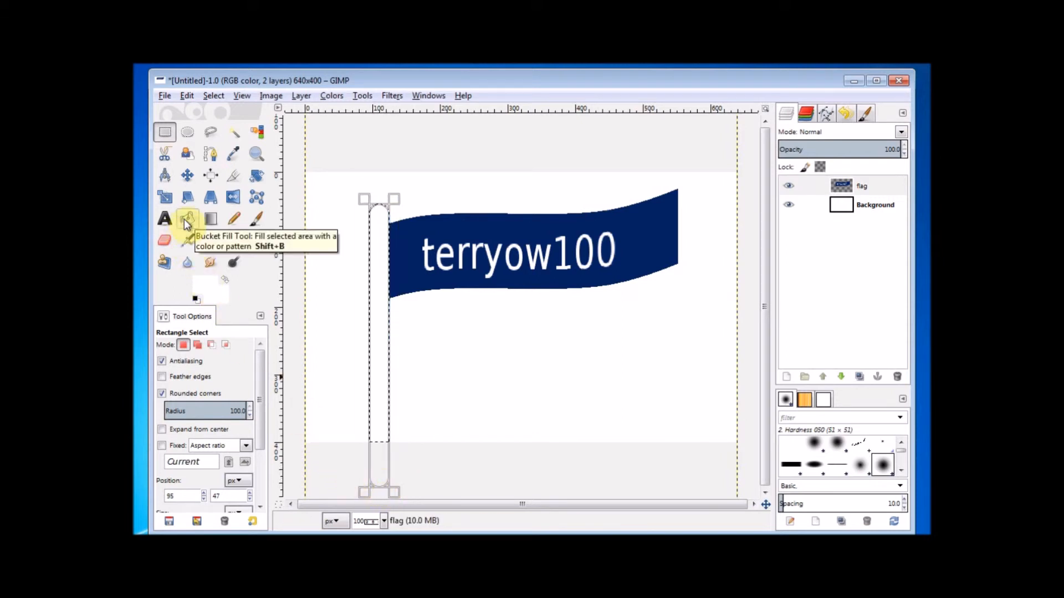
Step: Bucket-fill the flagpole selection with the Pine wood pattern
click(187, 218)
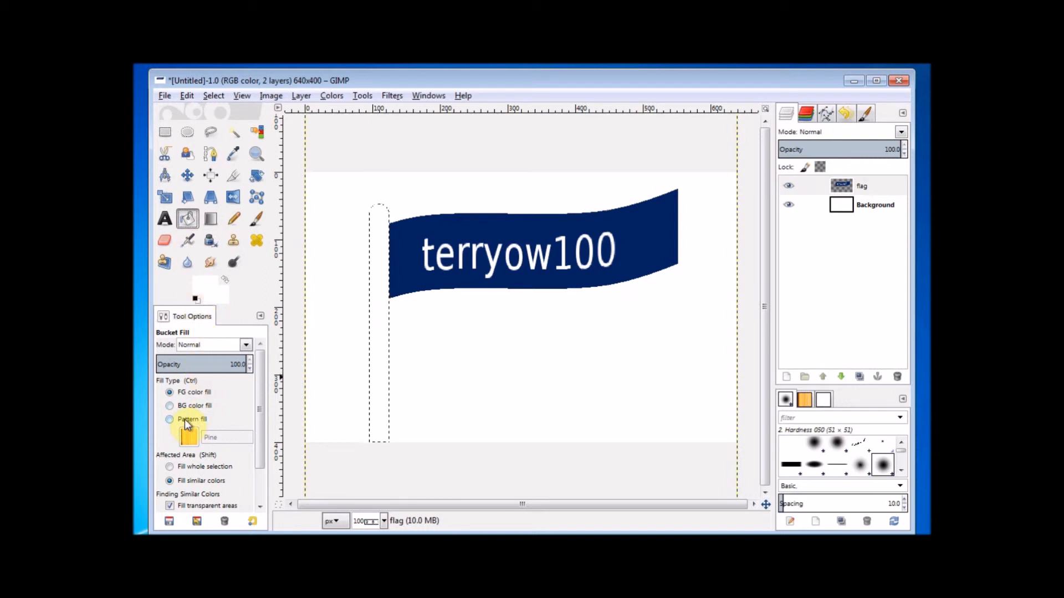
click(169, 419)
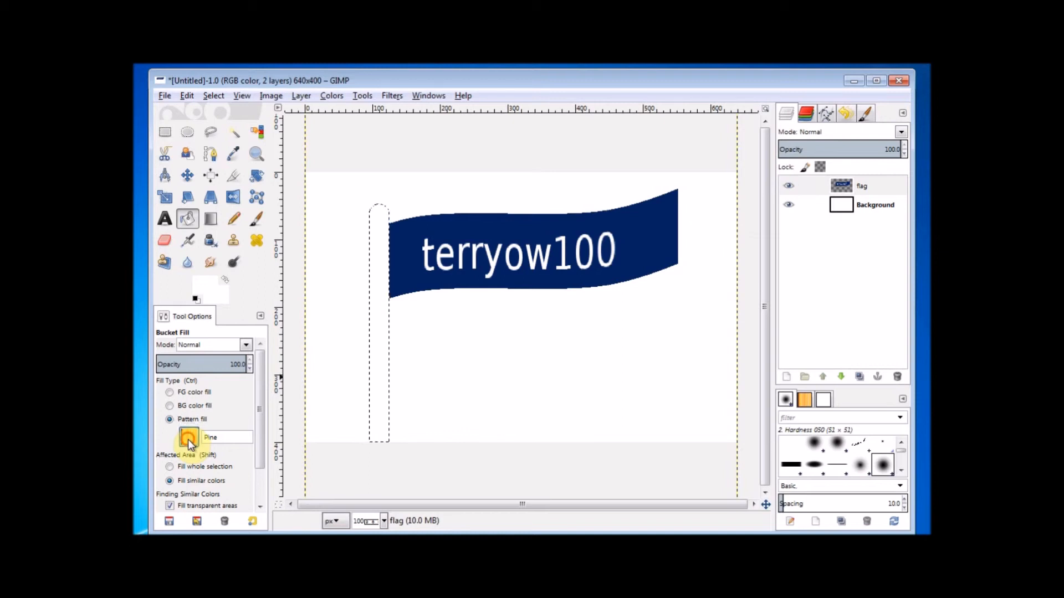
click(188, 438)
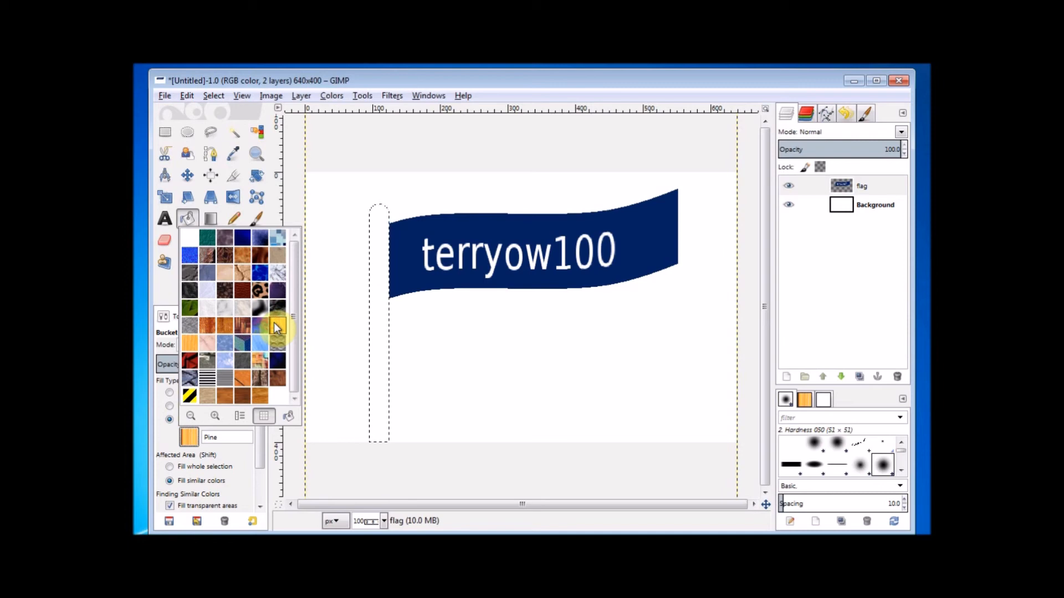
click(275, 326)
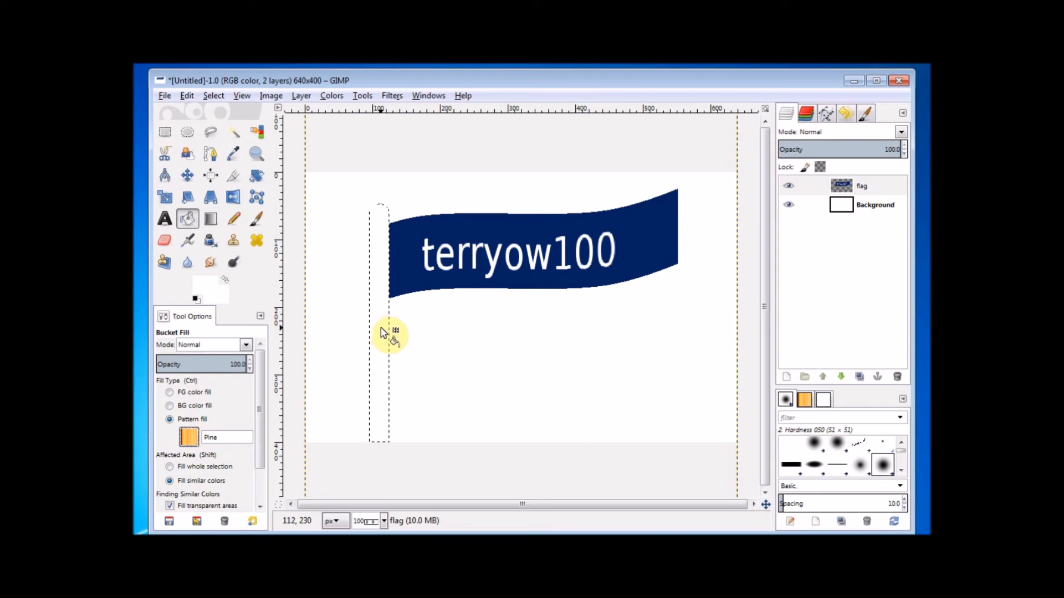
click(383, 333)
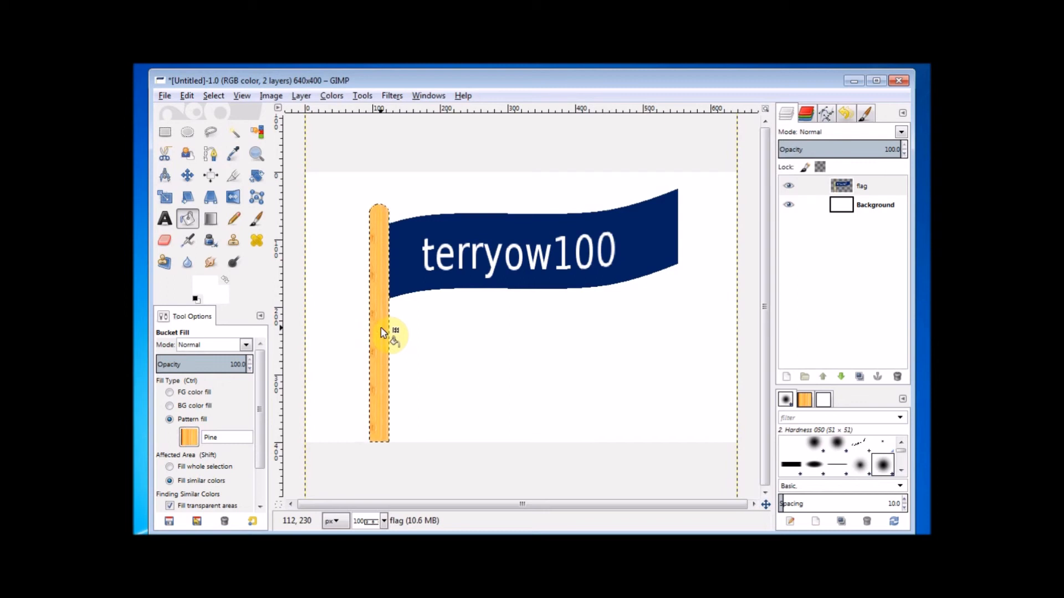
mouse_move(255, 143)
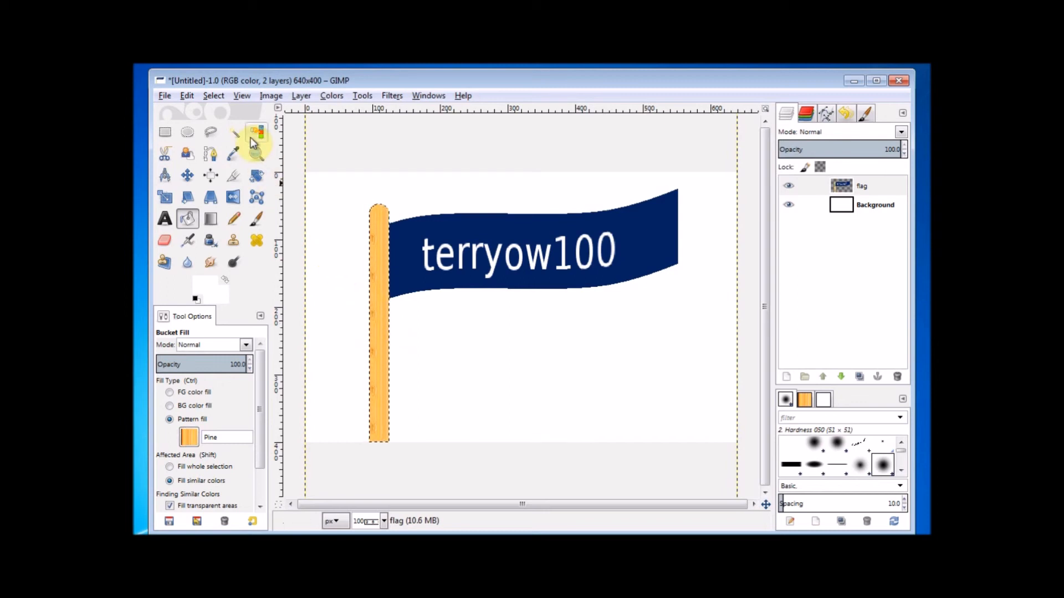
click(213, 95)
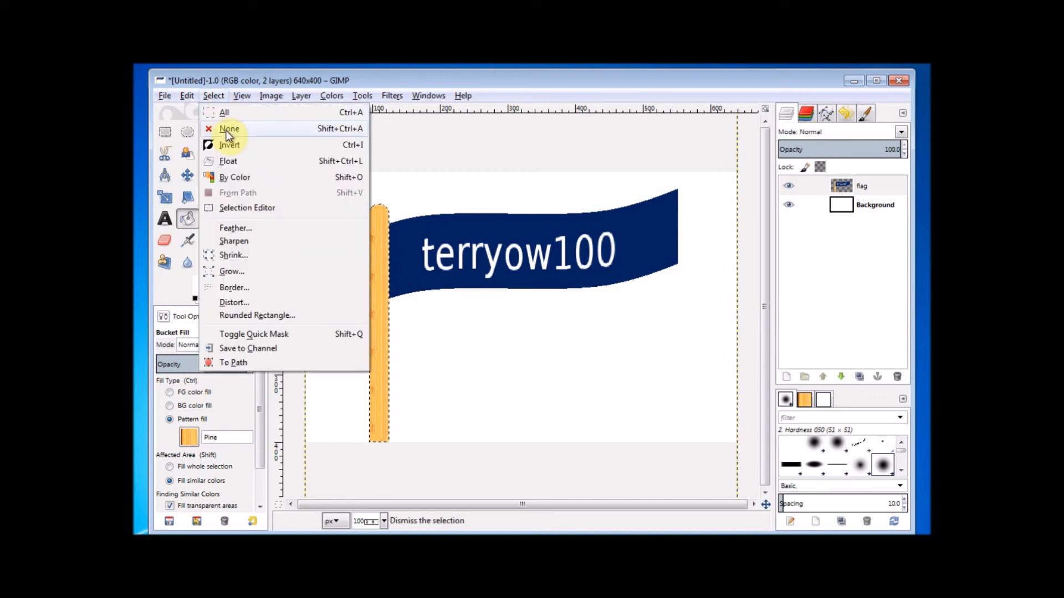
Step: Cut a V-shaped swallowtail notch out of the flag's right end with a Free Select outline, then deselect
click(230, 129)
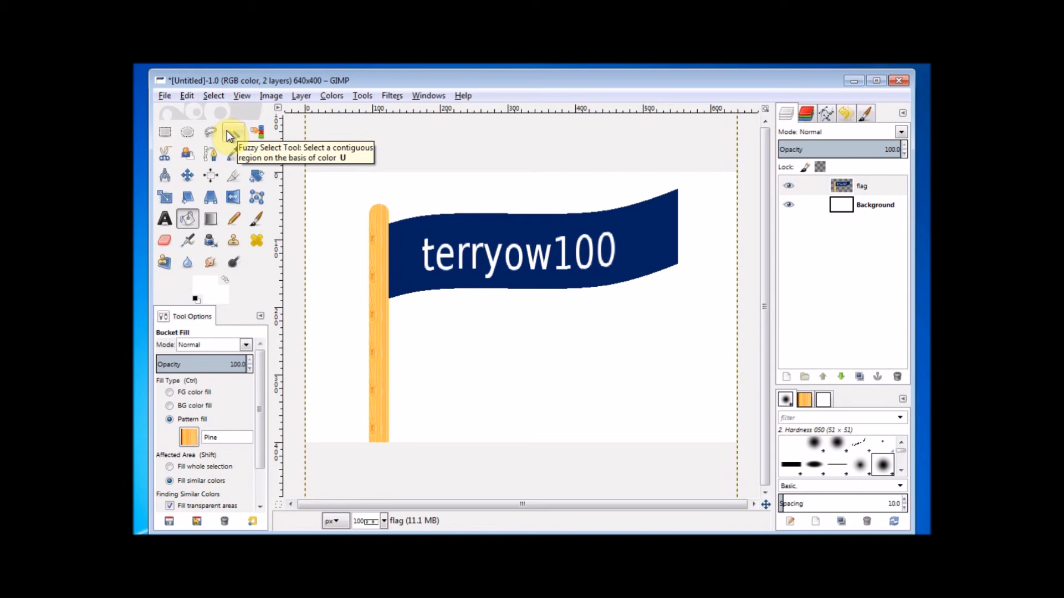
mouse_move(210, 133)
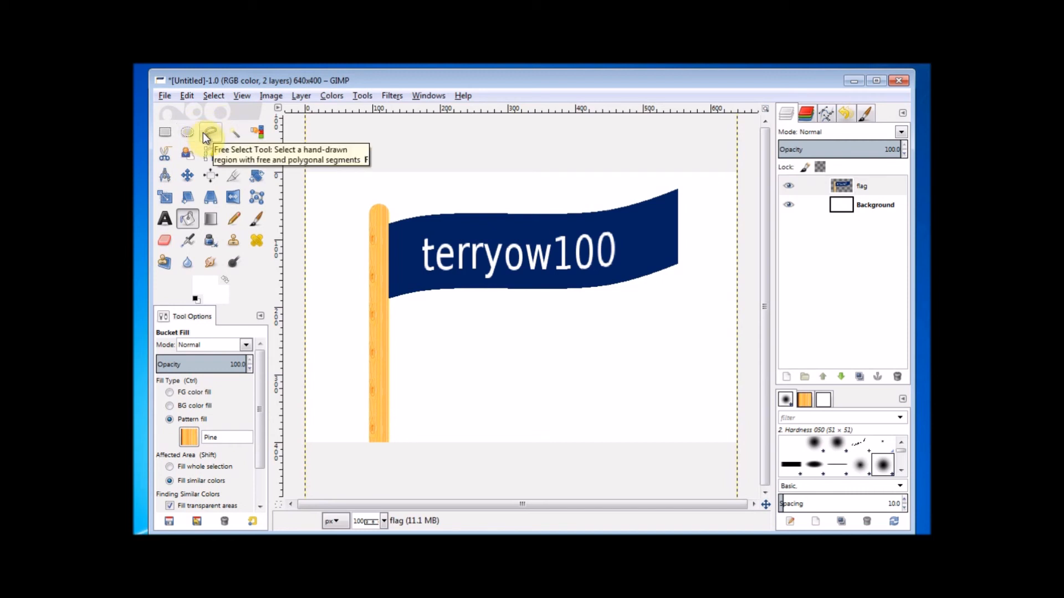
click(210, 132)
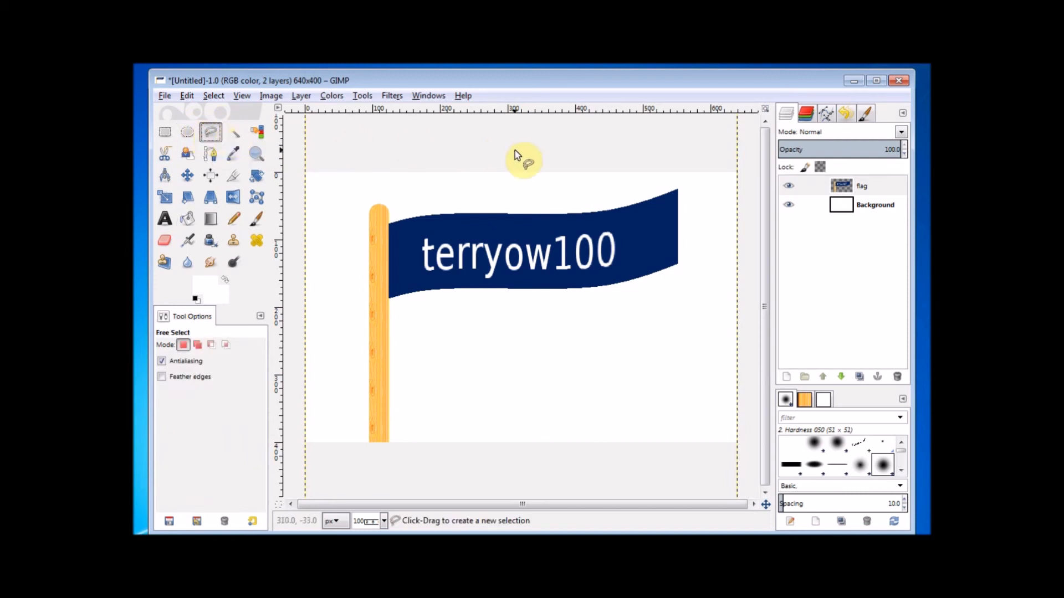
click(677, 185)
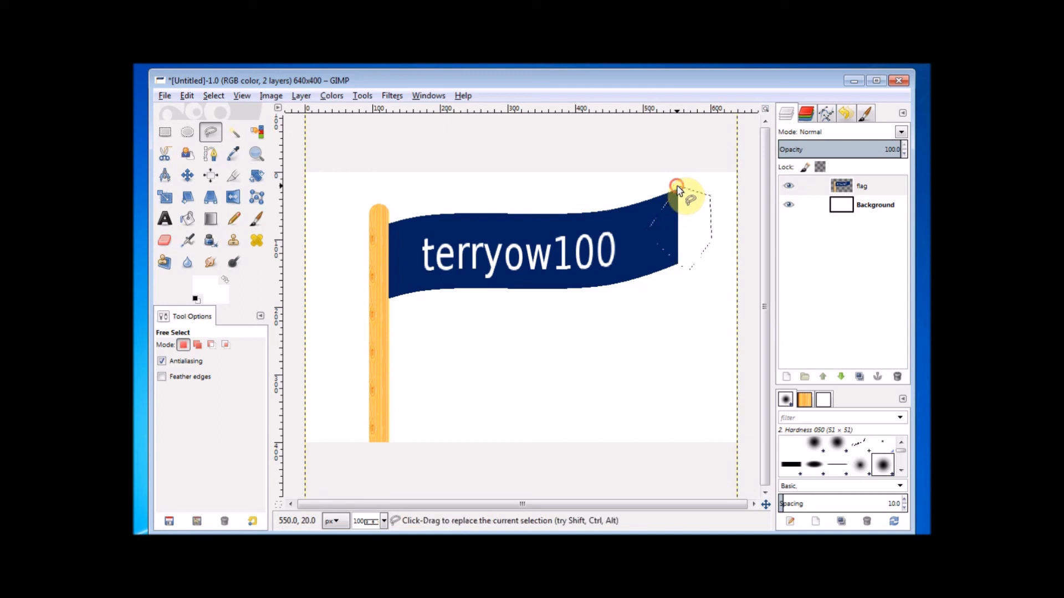
mouse_move(662, 224)
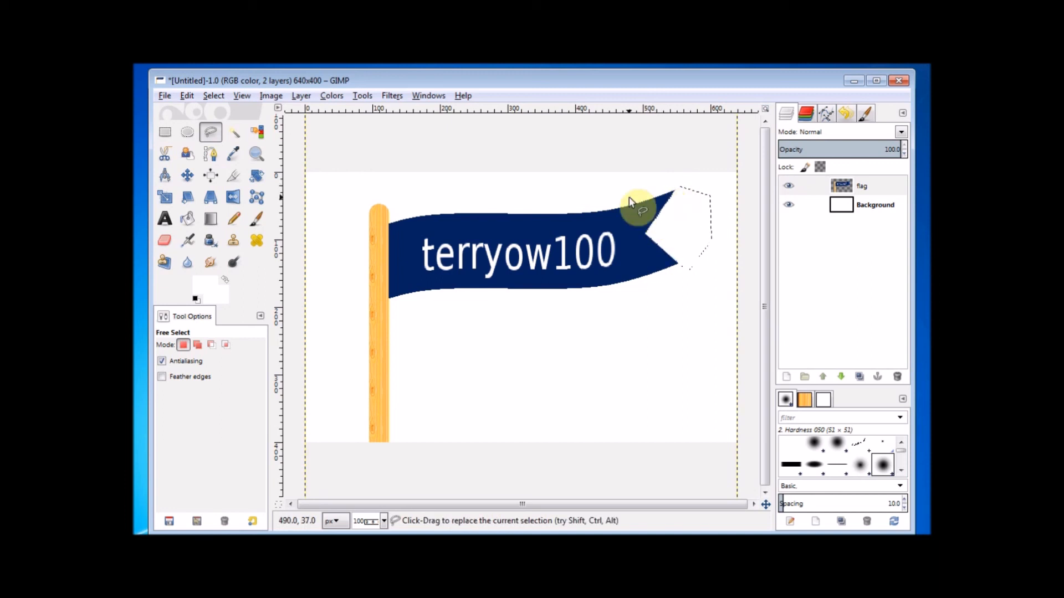
click(213, 95)
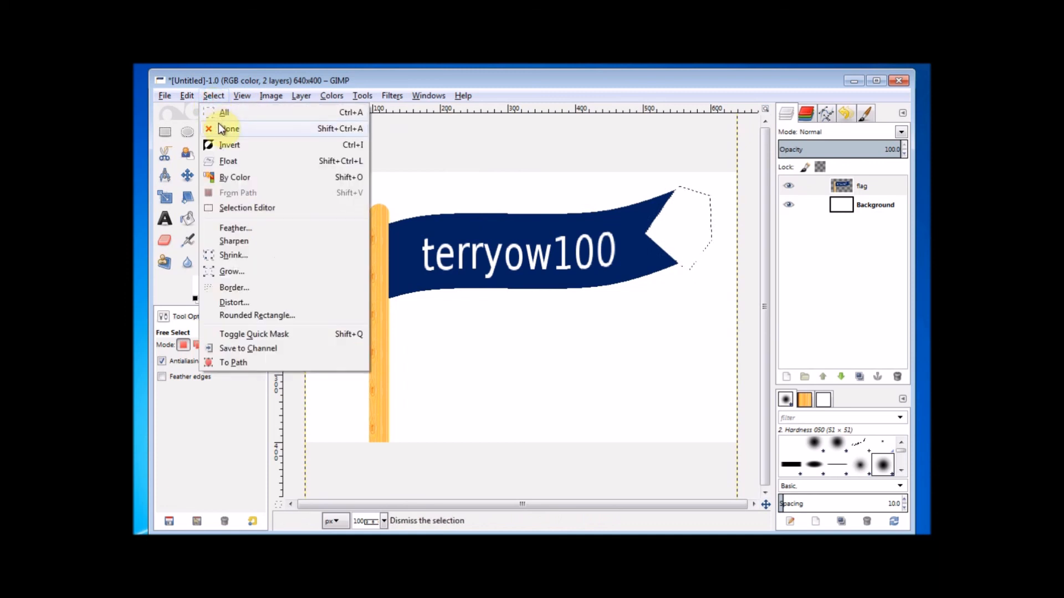
click(228, 128)
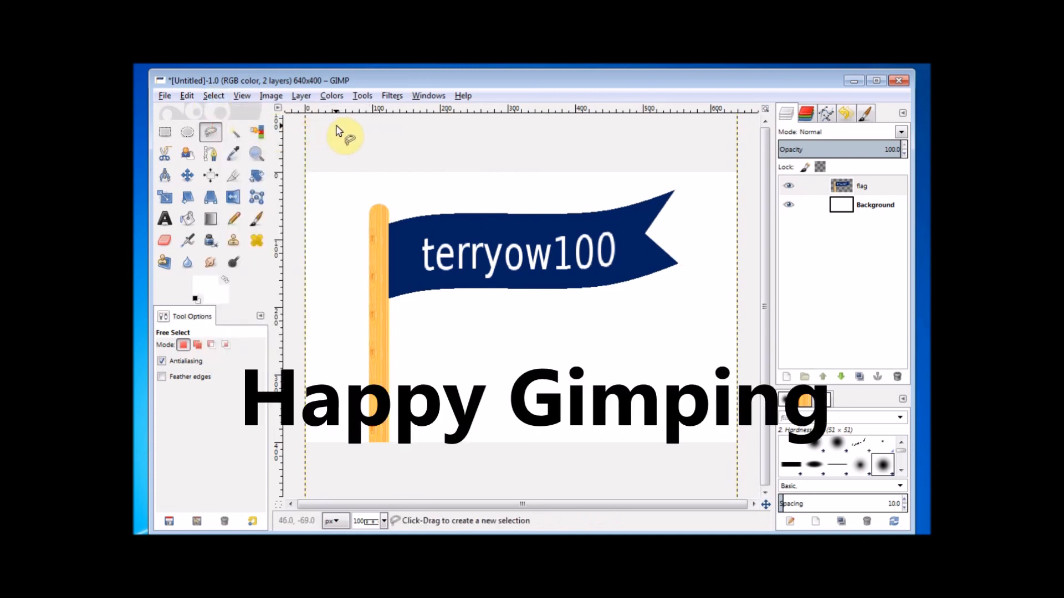